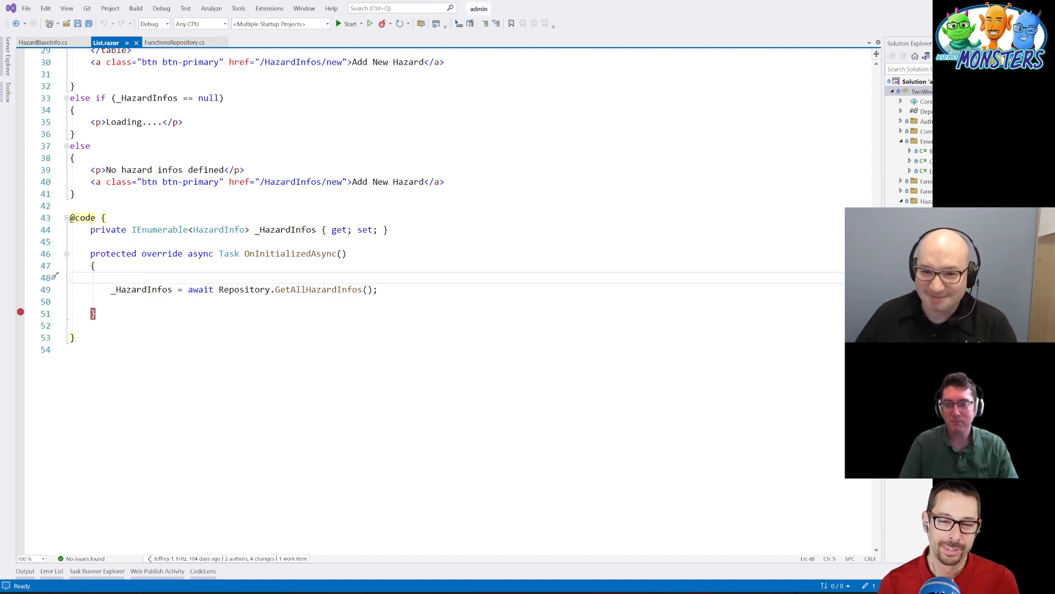
# - Delete the blank line 48 inside OnInitializedAsync in List.razor
pyautogui.press('Backspace')
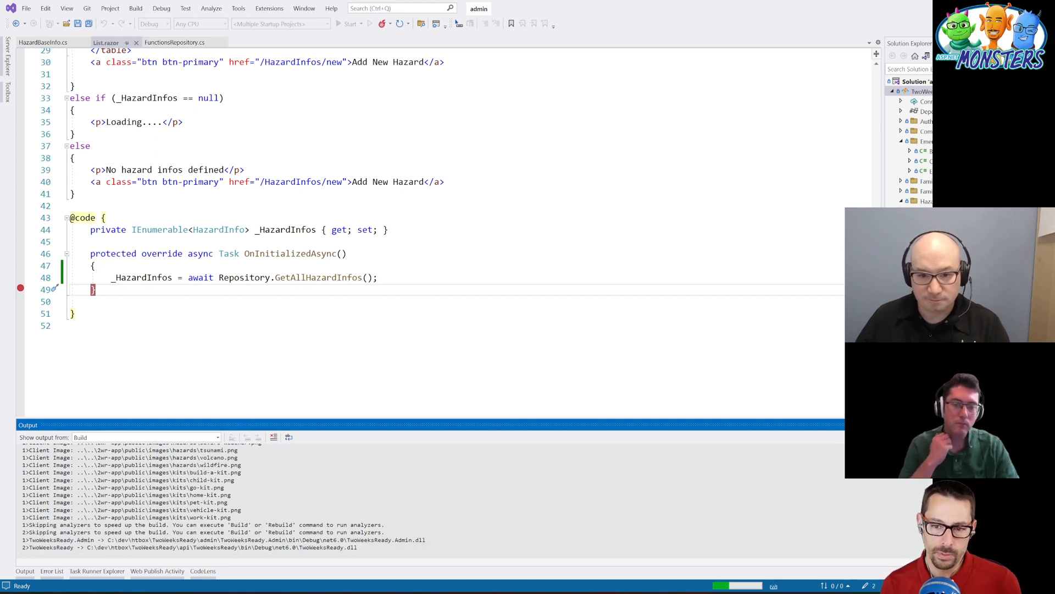
pyautogui.moveTo(317, 277)
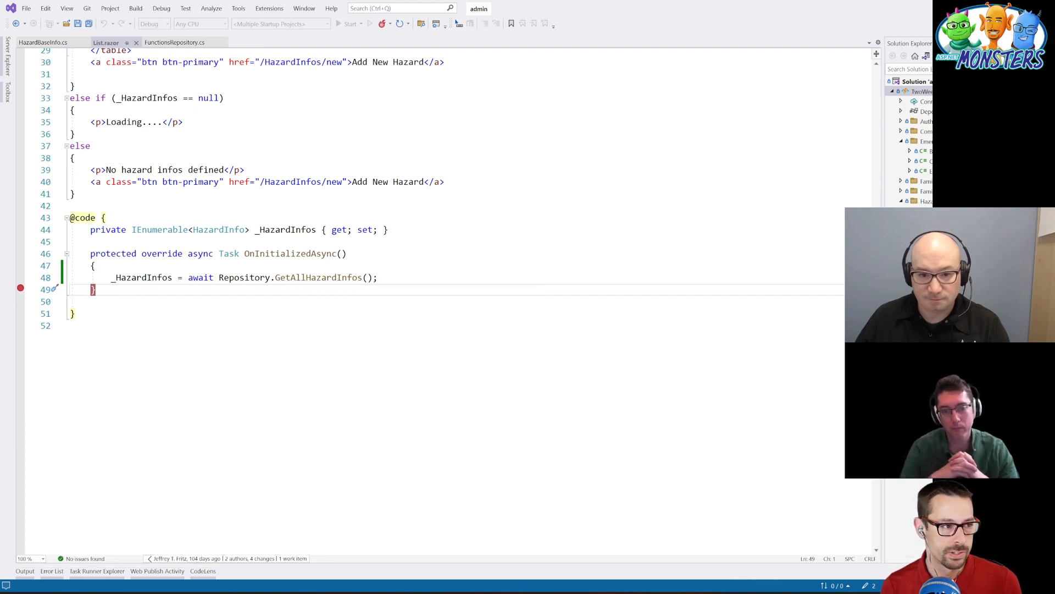
# - Sign in to adminweb and open Administer Hazard Info listing Earthquake, Volcano and others
pyautogui.click(350, 23)
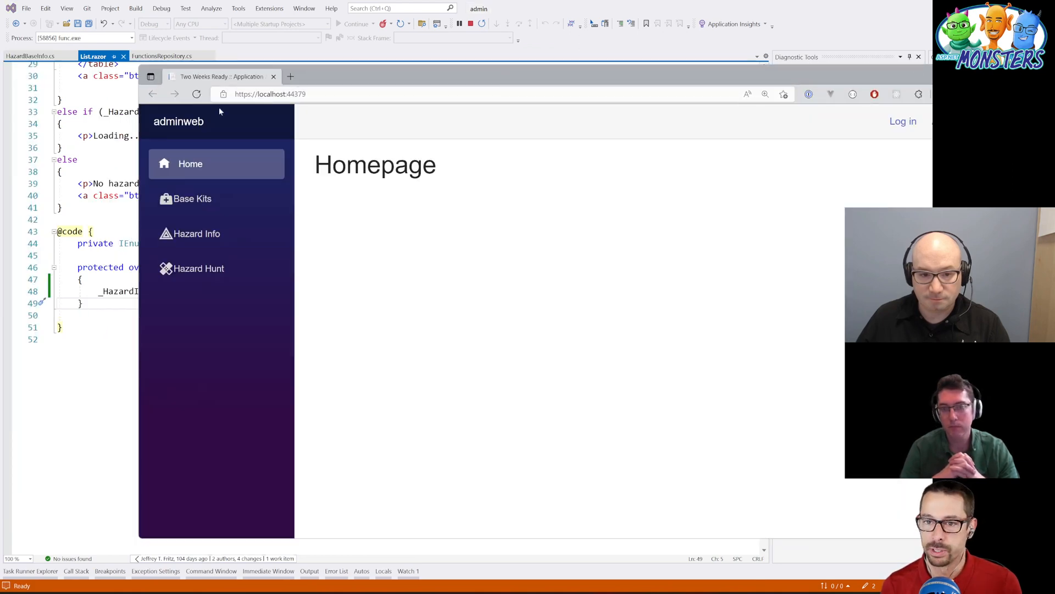
pyautogui.click(903, 121)
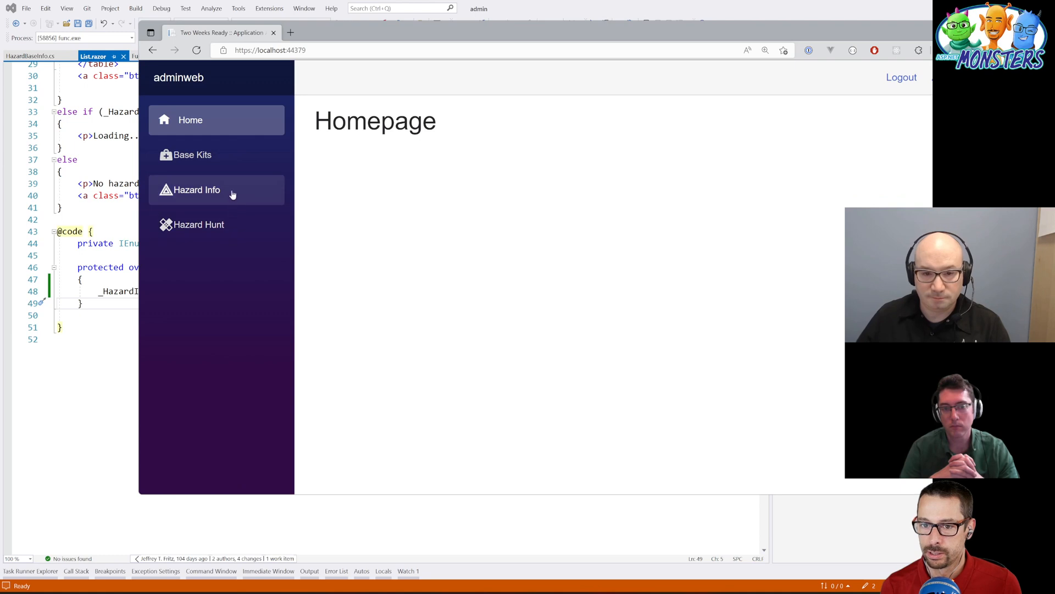
pyautogui.click(196, 189)
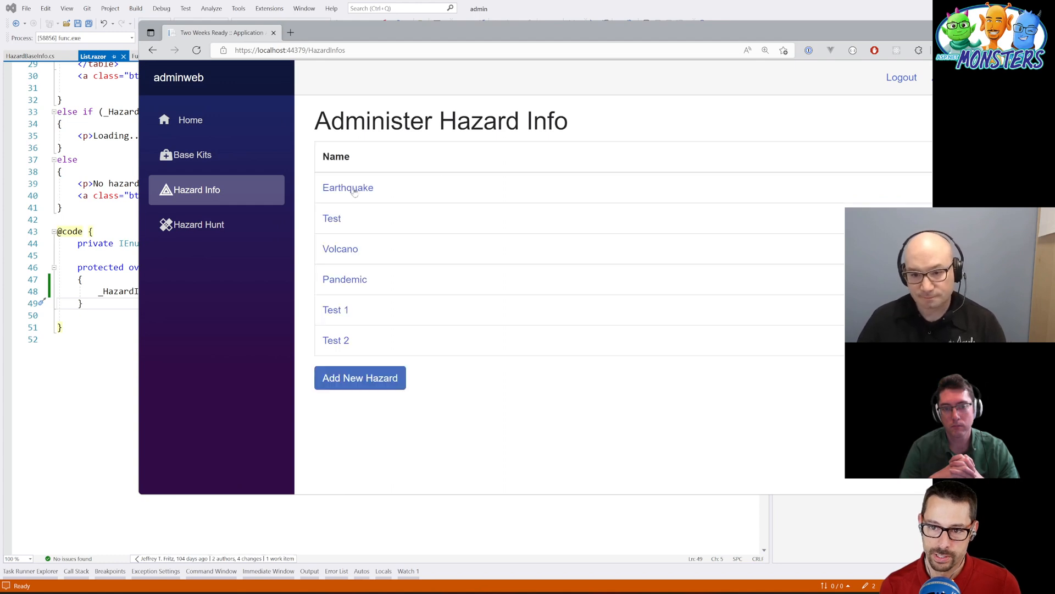
pyautogui.moveTo(362, 320)
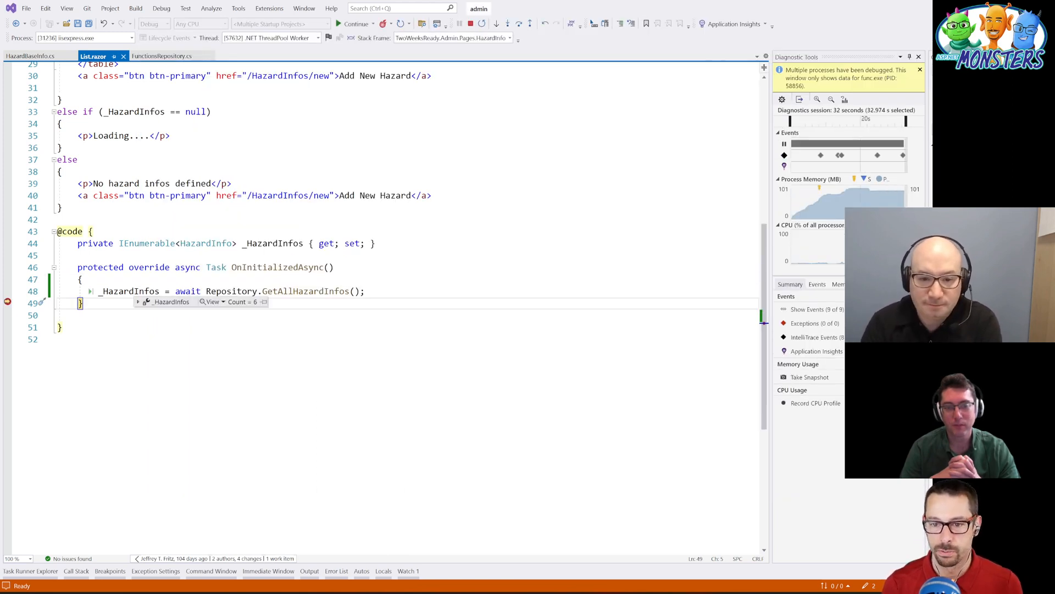
# - Expand the _HazardInfos datatip and item [2] to view the Volcano hazard's properties
pyautogui.click(138, 300)
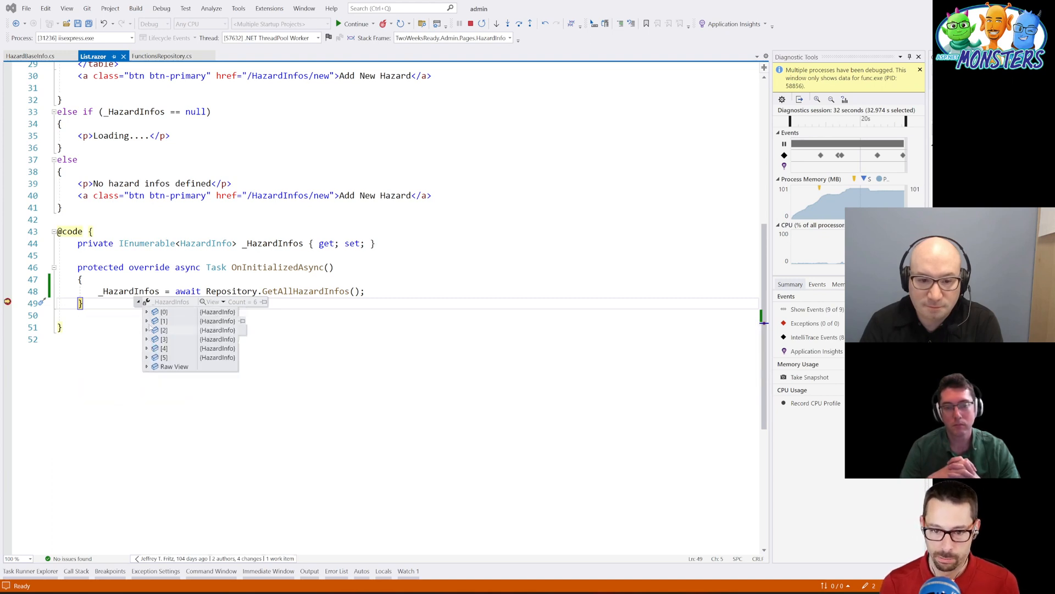
pyautogui.click(148, 311)
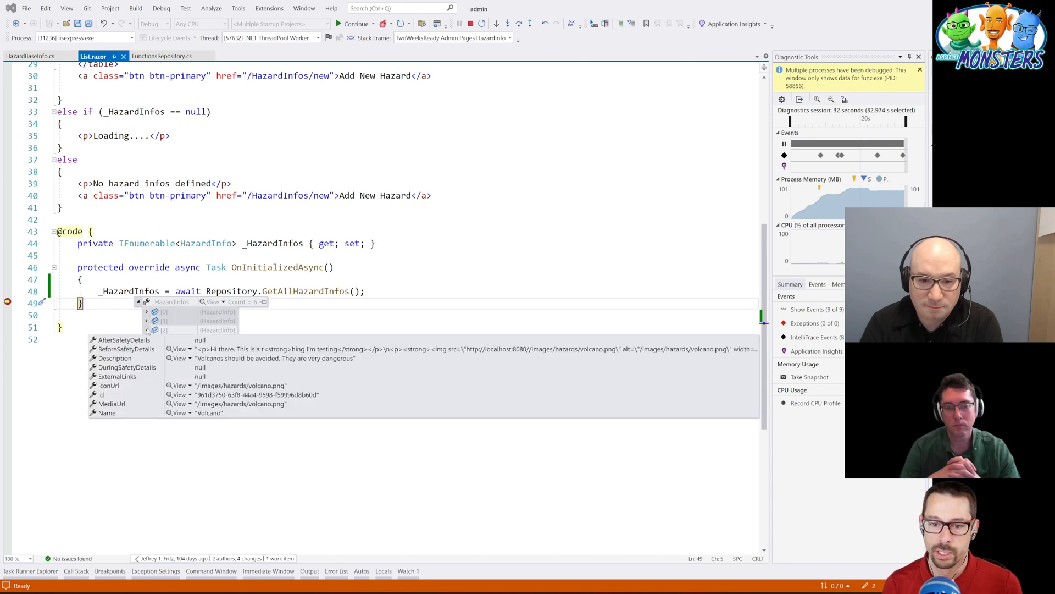
pyautogui.click(147, 311)
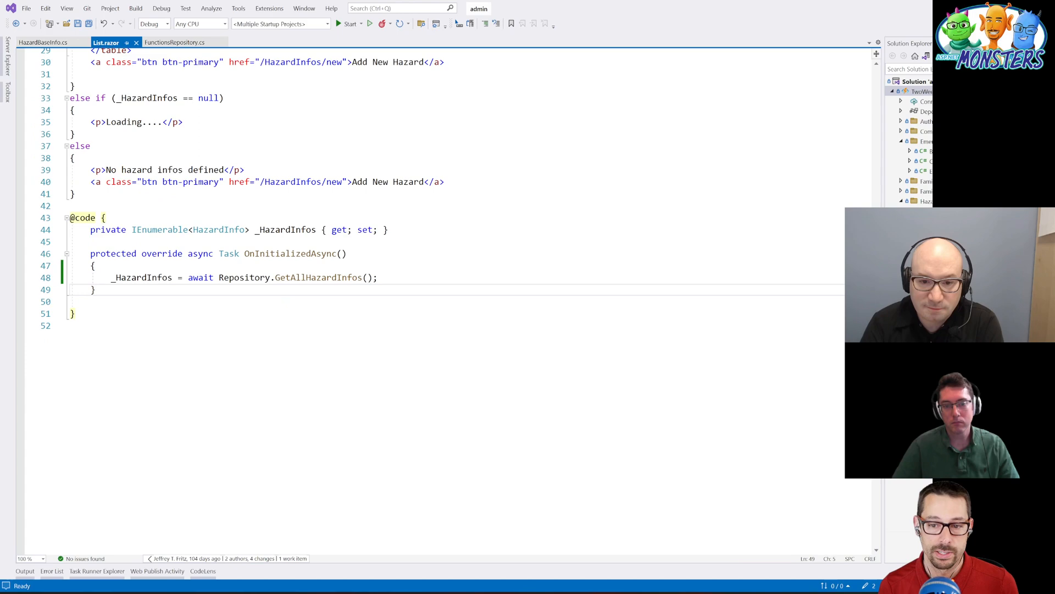
# - Add [DebuggerDisplay("{Name}")] above the HazardBaseInfo class and save HazardBaseInfo.cs
pyautogui.click(156, 276)
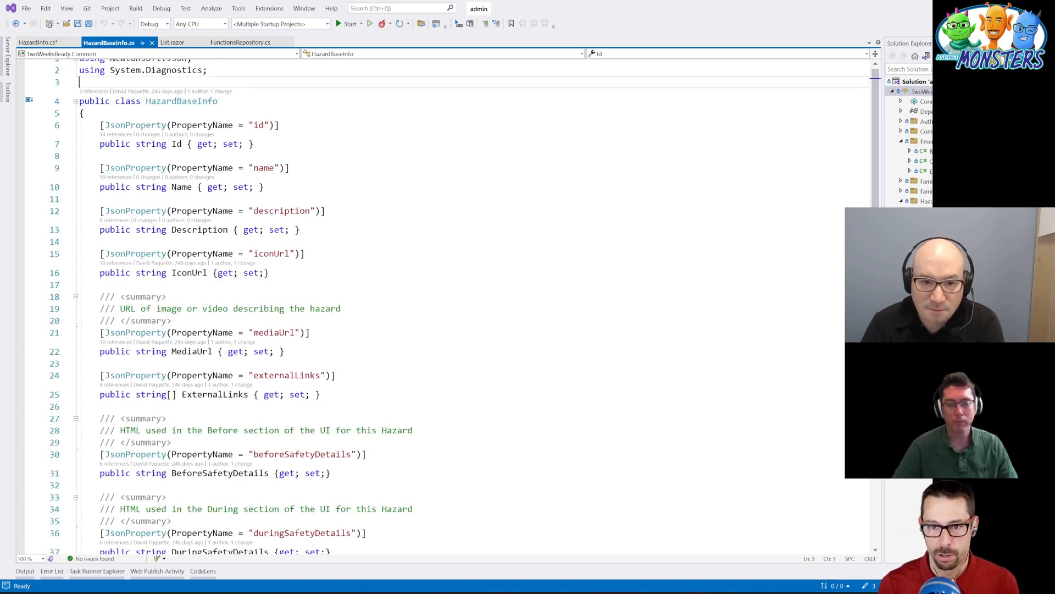
pyautogui.write('[]')
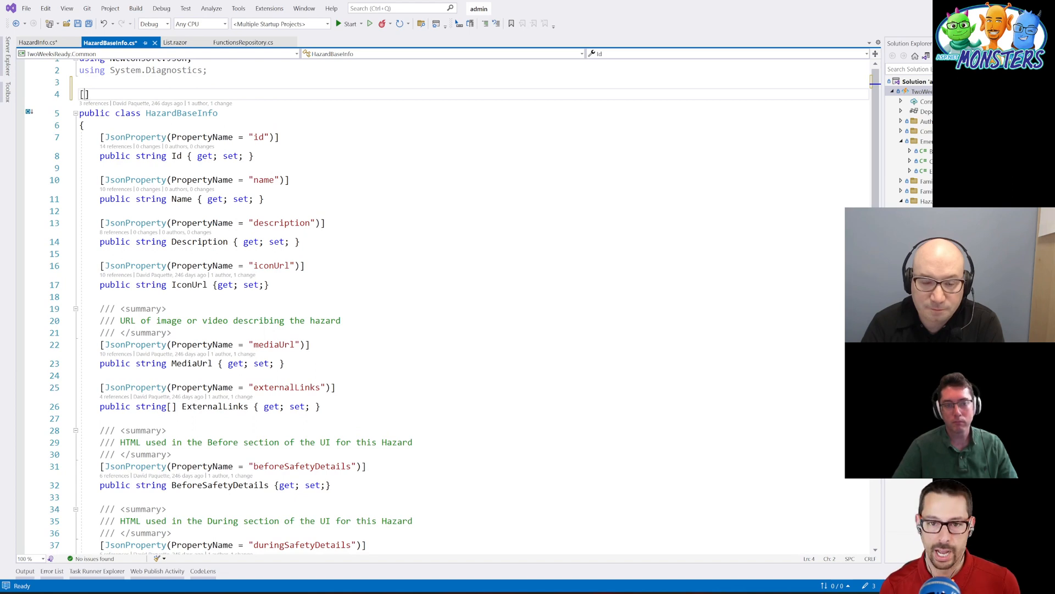
pyautogui.write('DebuggerDisplay')
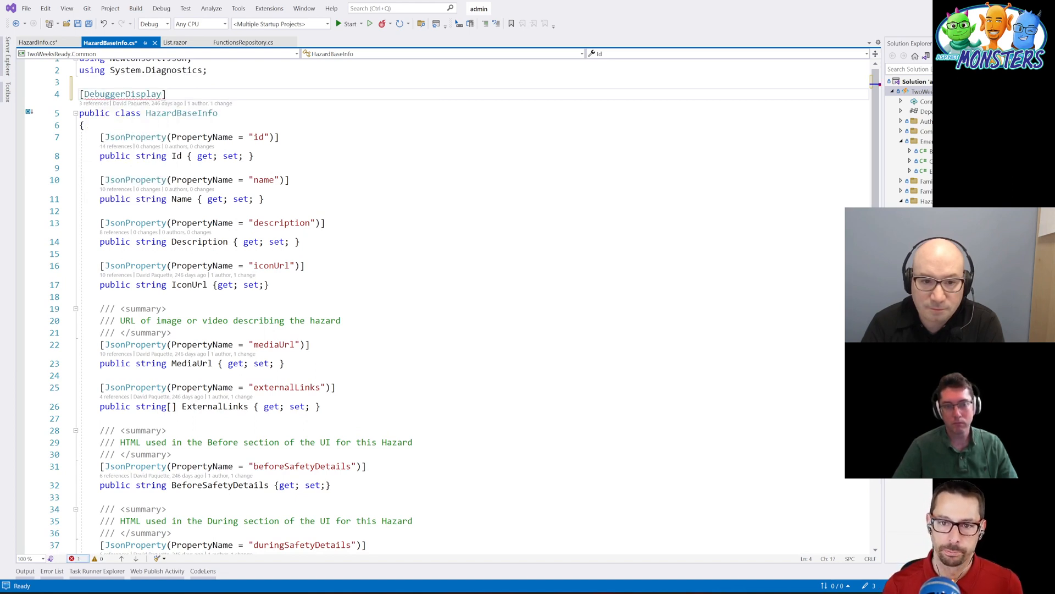
pyautogui.write('()')
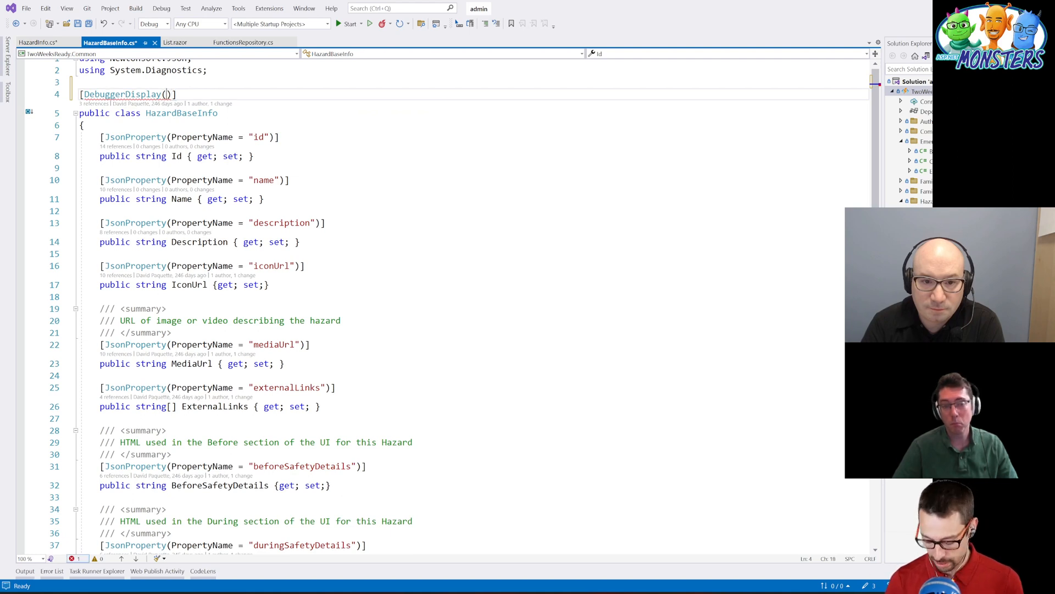
pyautogui.write('"')
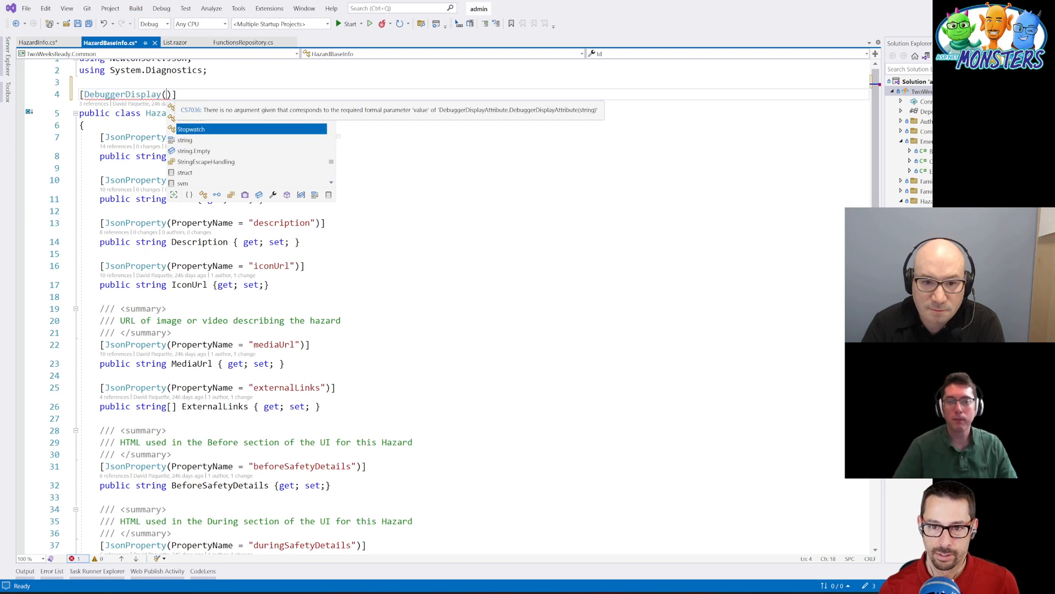
pyautogui.press('Escape')
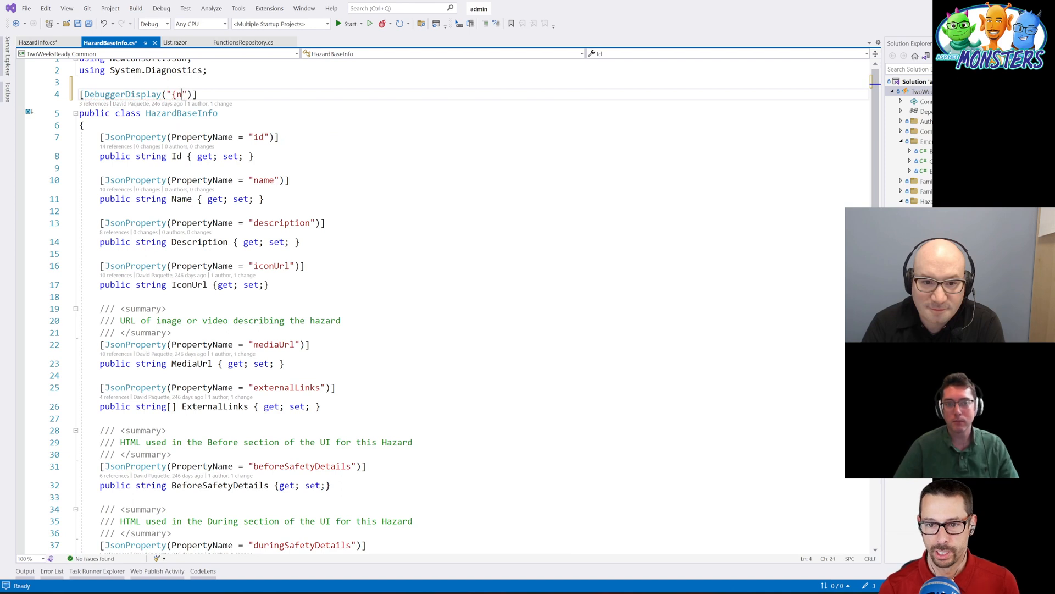
pyautogui.write('Name')
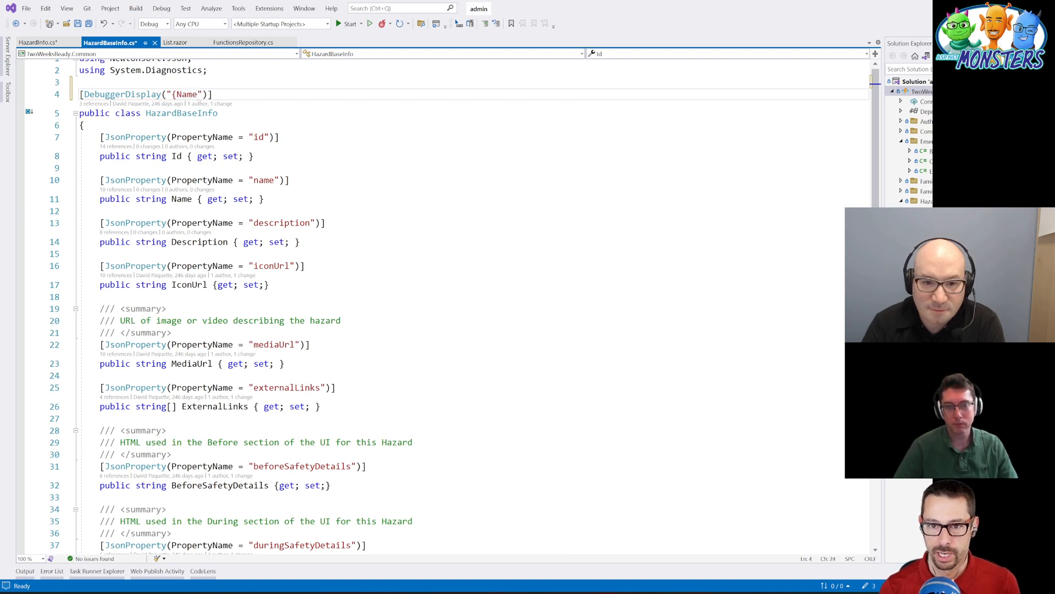
pyautogui.press('ctrl+s')
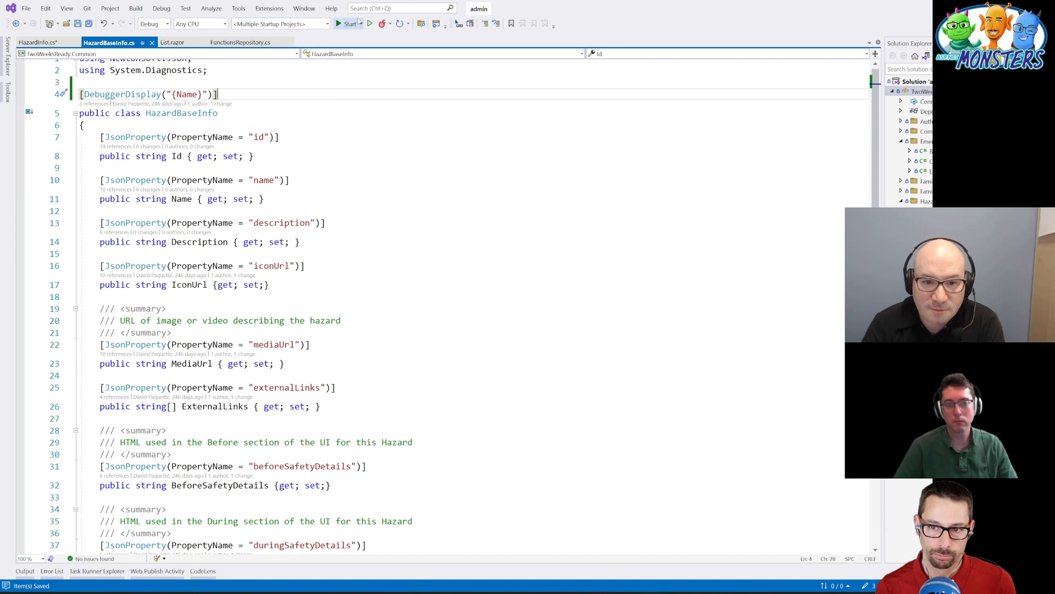
# - Launch the admin solution under the debugger again
pyautogui.click(348, 23)
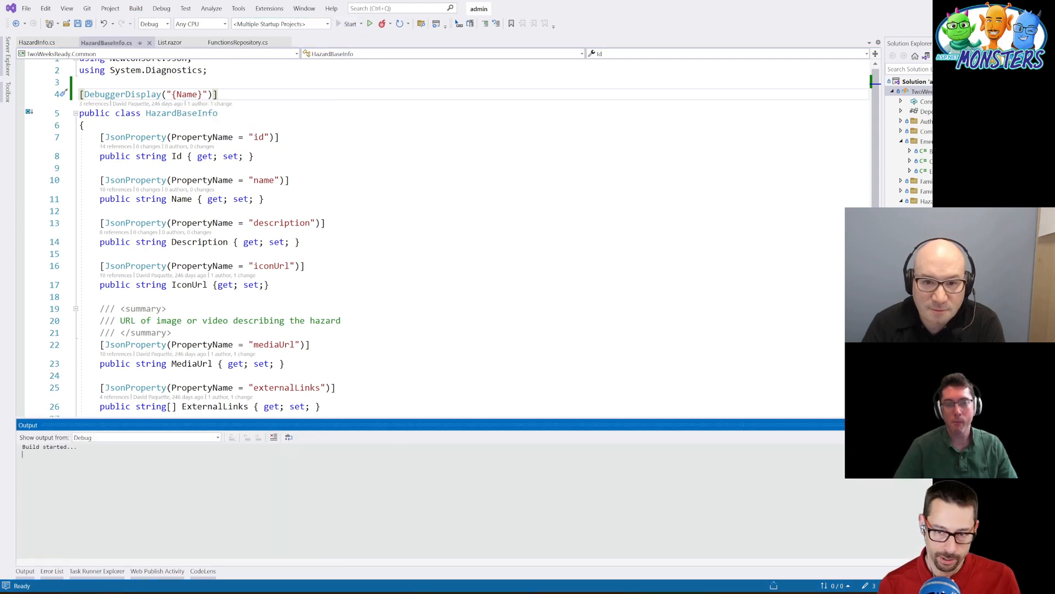
pyautogui.click(350, 24)
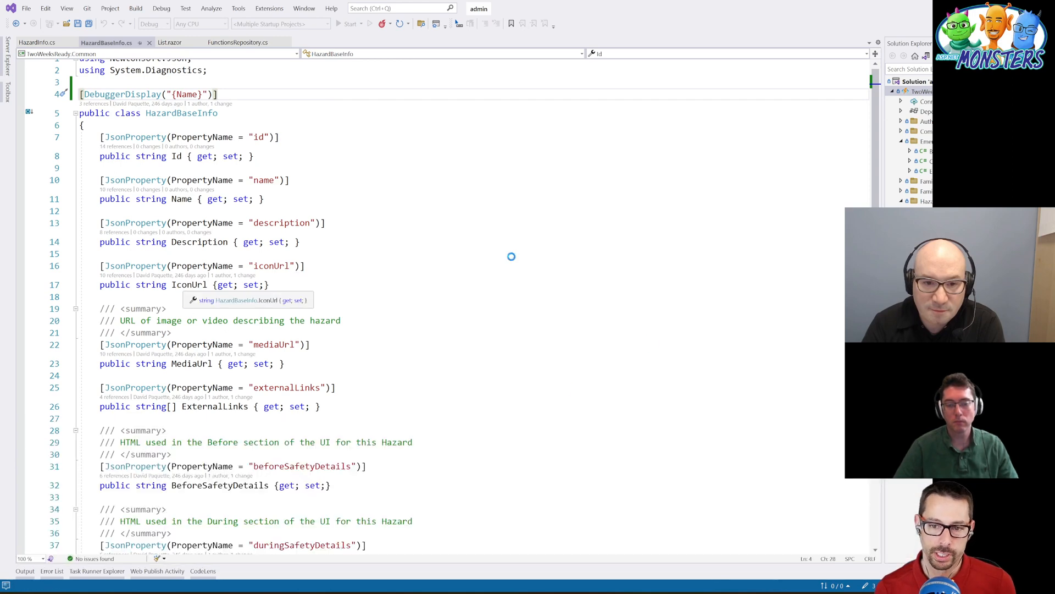
pyautogui.click(348, 24)
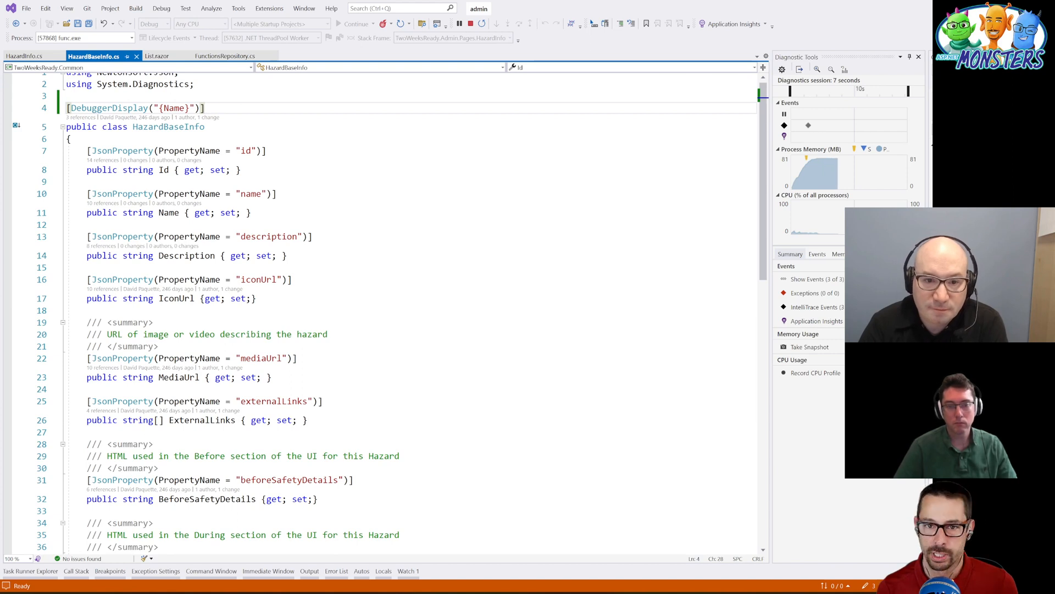
# - View HazardInfo.cs and List.razor, breakpoint OnInitializedAsync's closing brace, then stop debugging
pyautogui.click(225, 55)
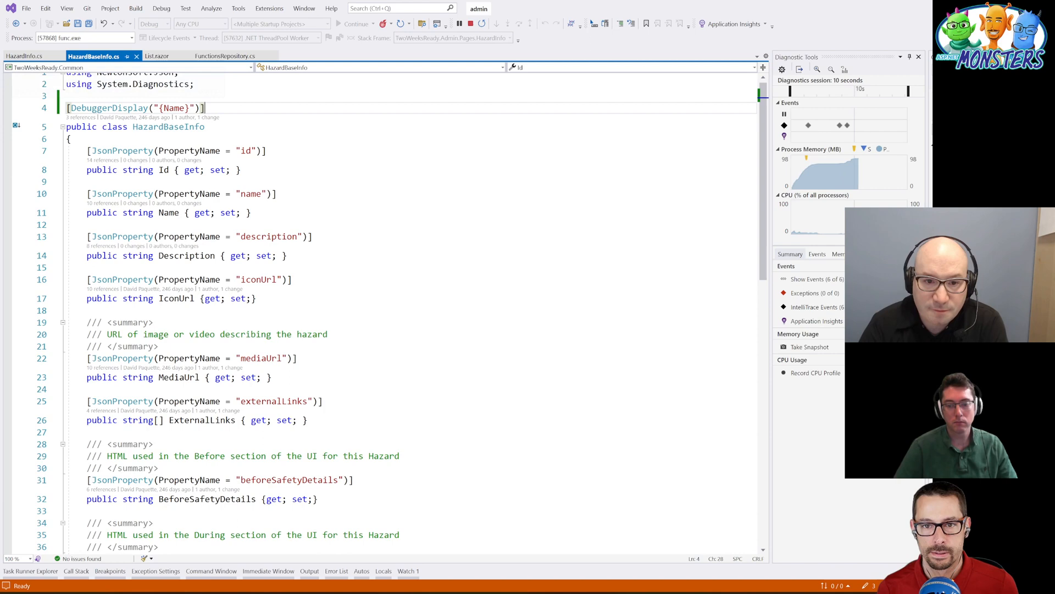
pyautogui.click(23, 55)
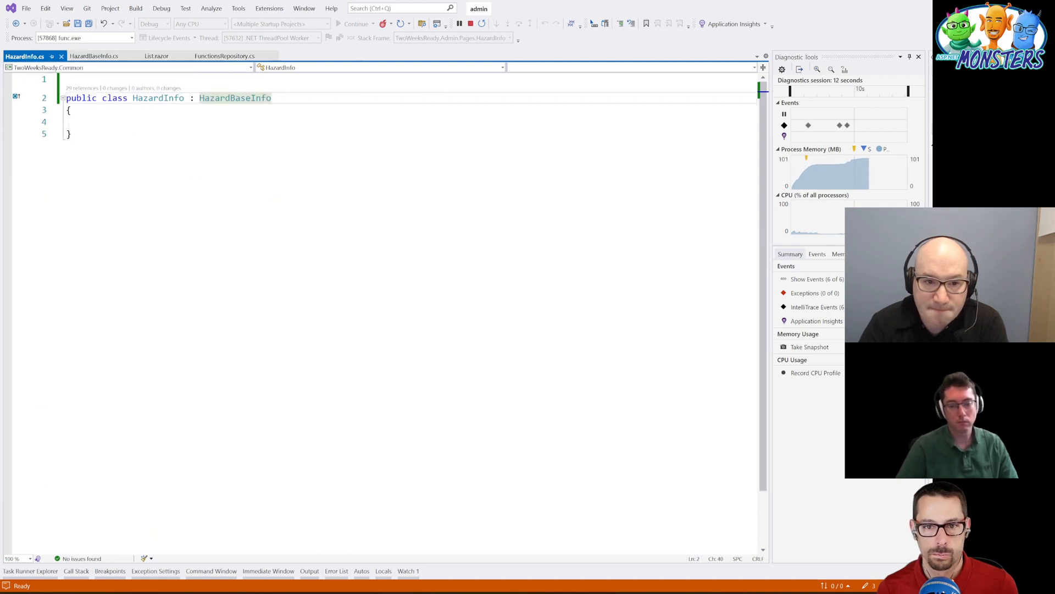
pyautogui.click(156, 55)
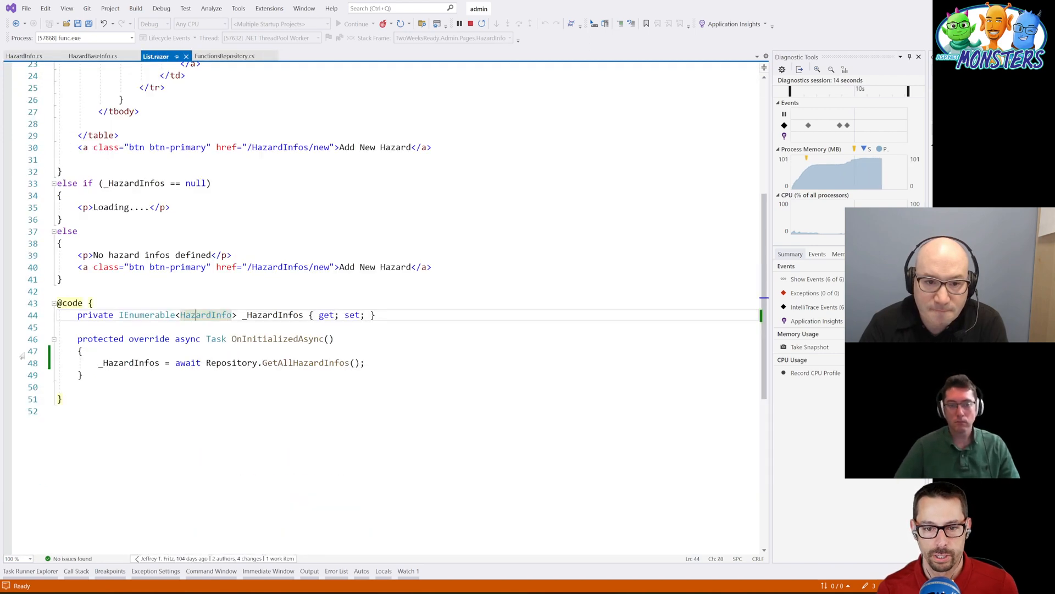
pyautogui.click(7, 375)
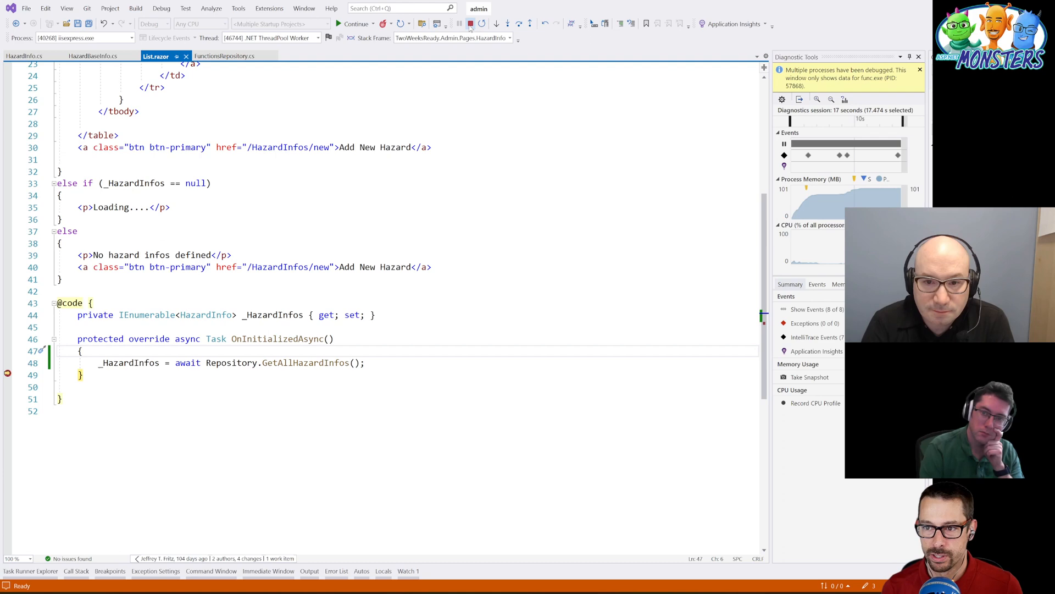
pyautogui.click(469, 23)
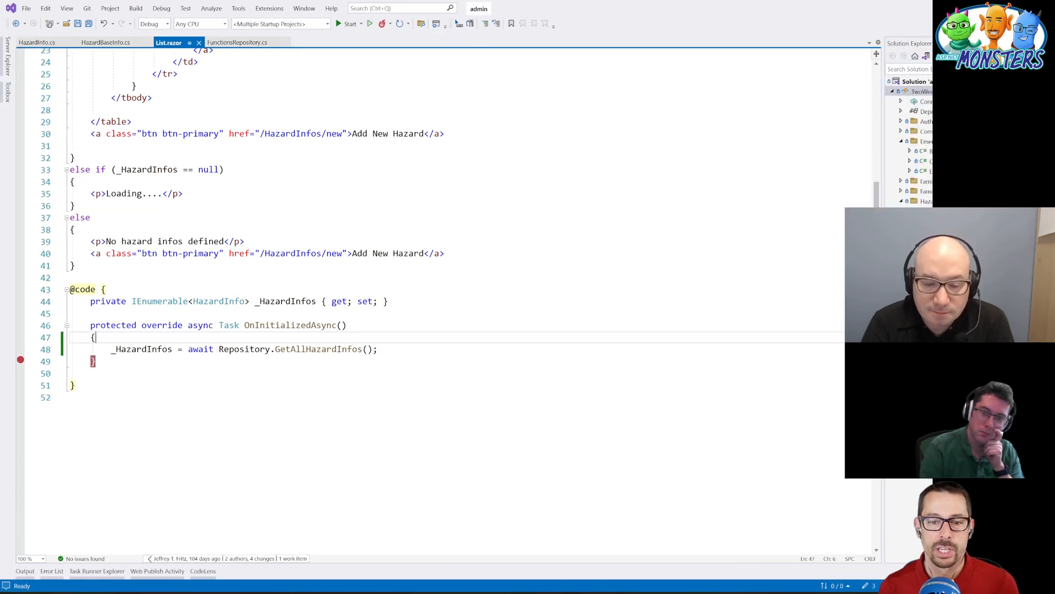
# - Open HazardBaseInfo.cs, relaunch the solution under the debugger, and return to List.razor
pyautogui.click(105, 41)
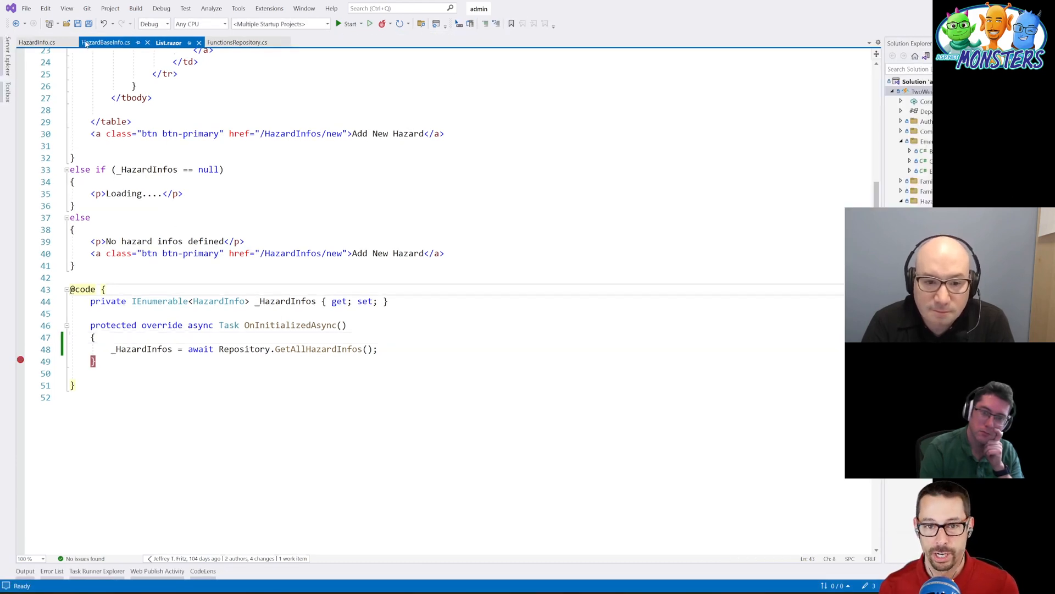
pyautogui.click(106, 41)
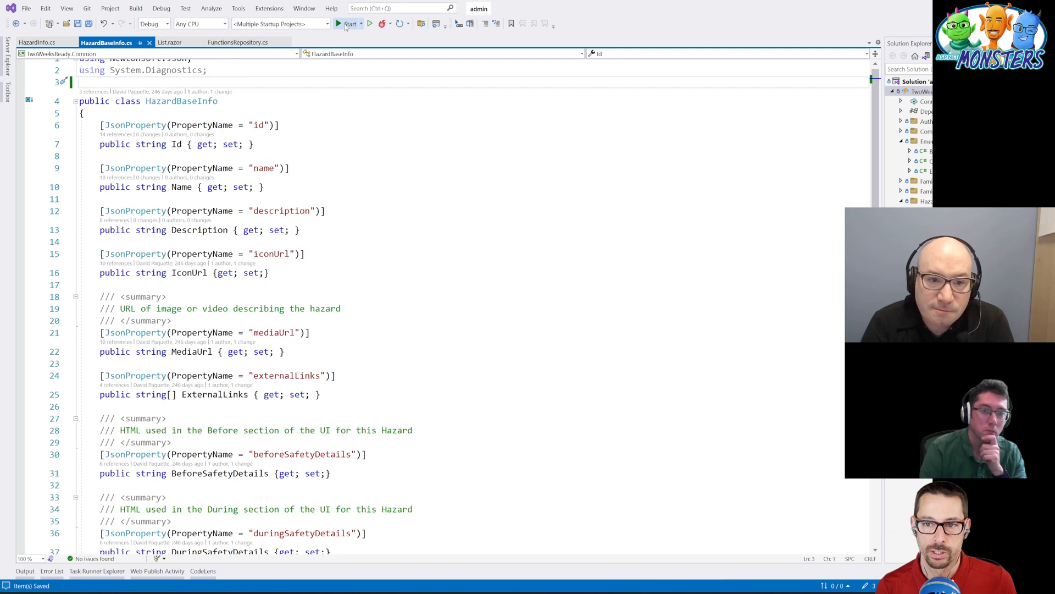
pyautogui.click(350, 23)
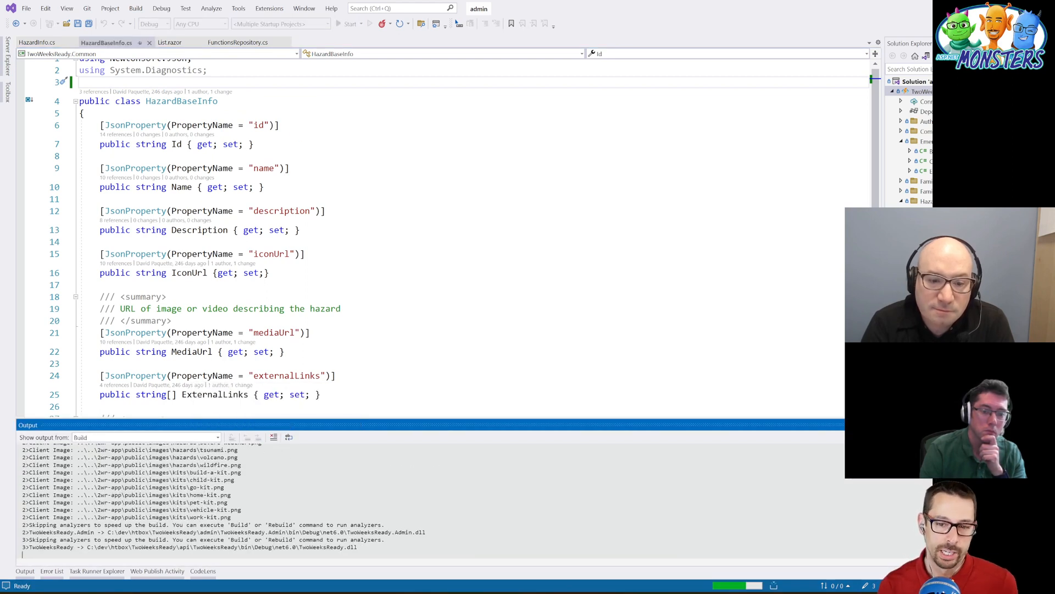
pyautogui.moveTo(151, 350)
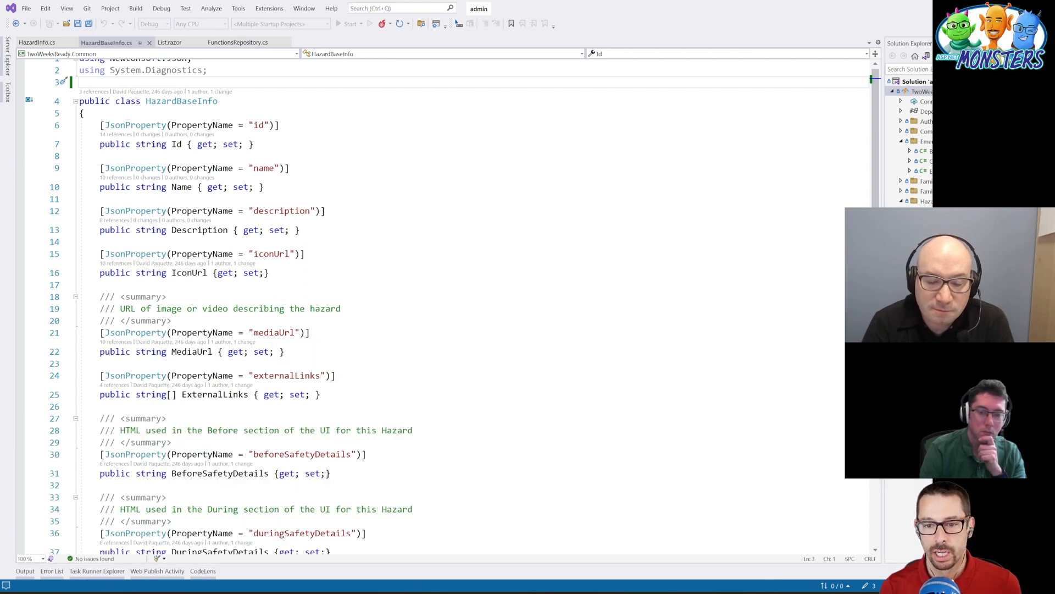
pyautogui.click(345, 23)
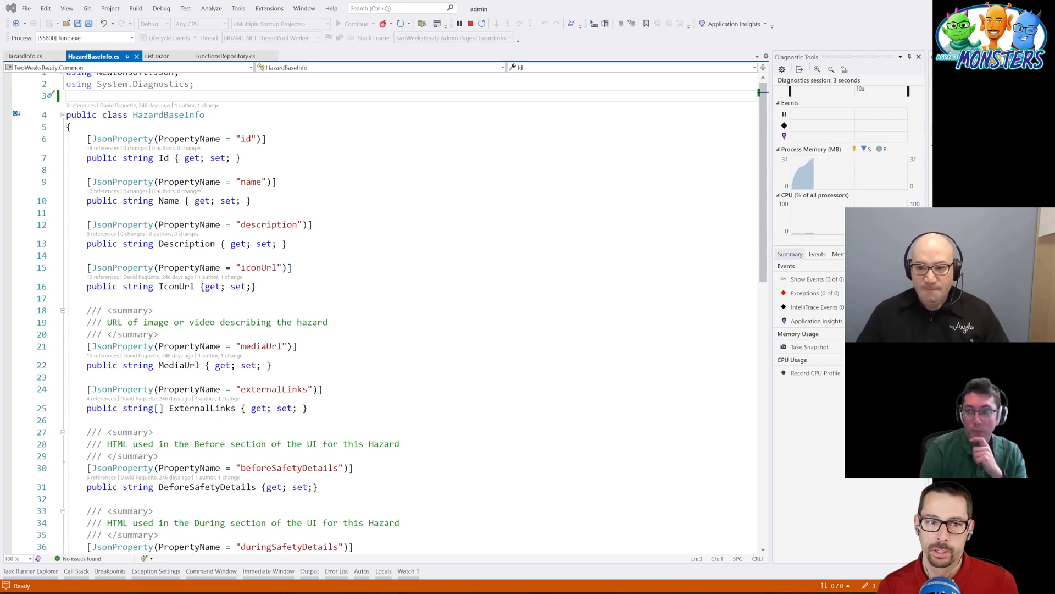
pyautogui.click(24, 56)
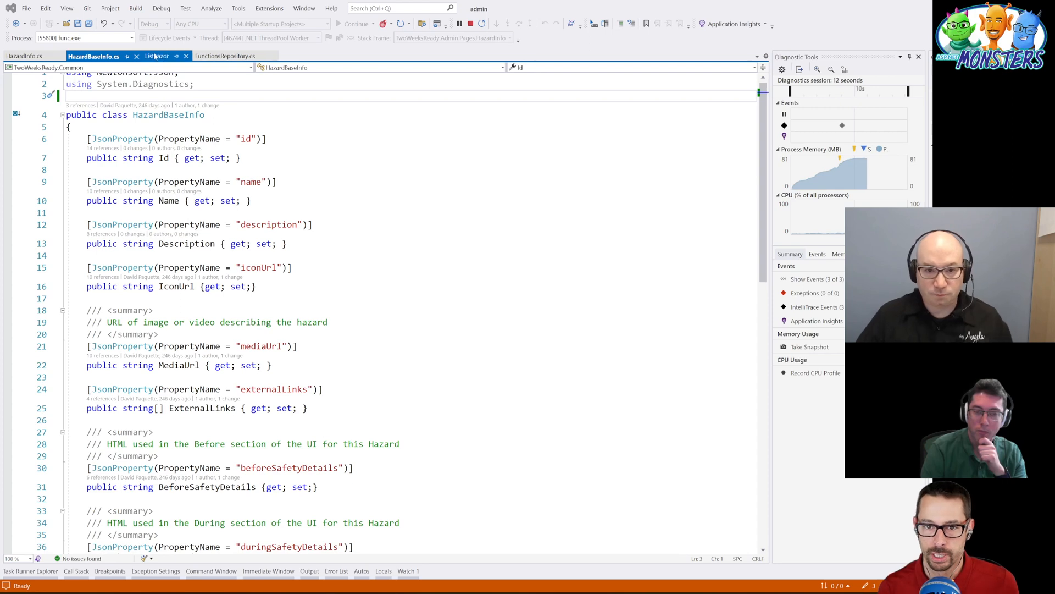
pyautogui.click(155, 56)
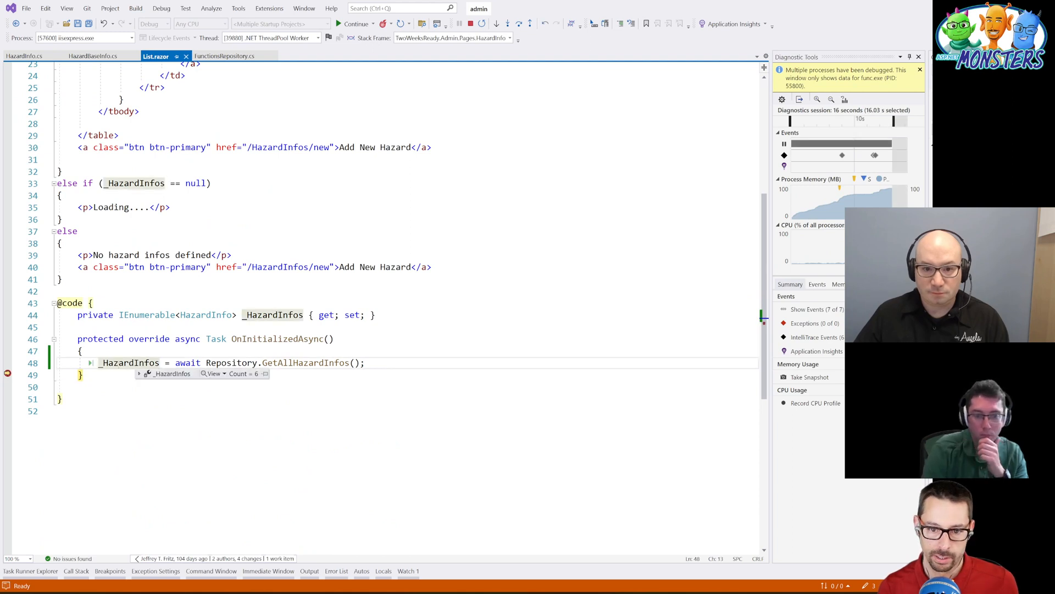
# - Pin Name in the _HazardInfos datatip so hazards appear as Earthquake, Volcano, Pandemic
pyautogui.click(139, 374)
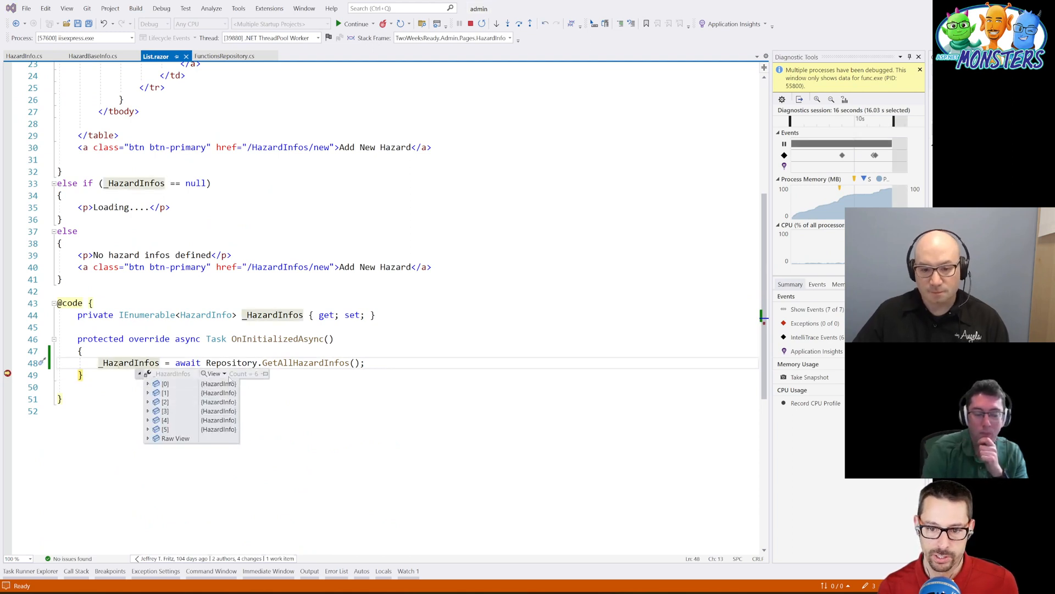
pyautogui.click(148, 383)
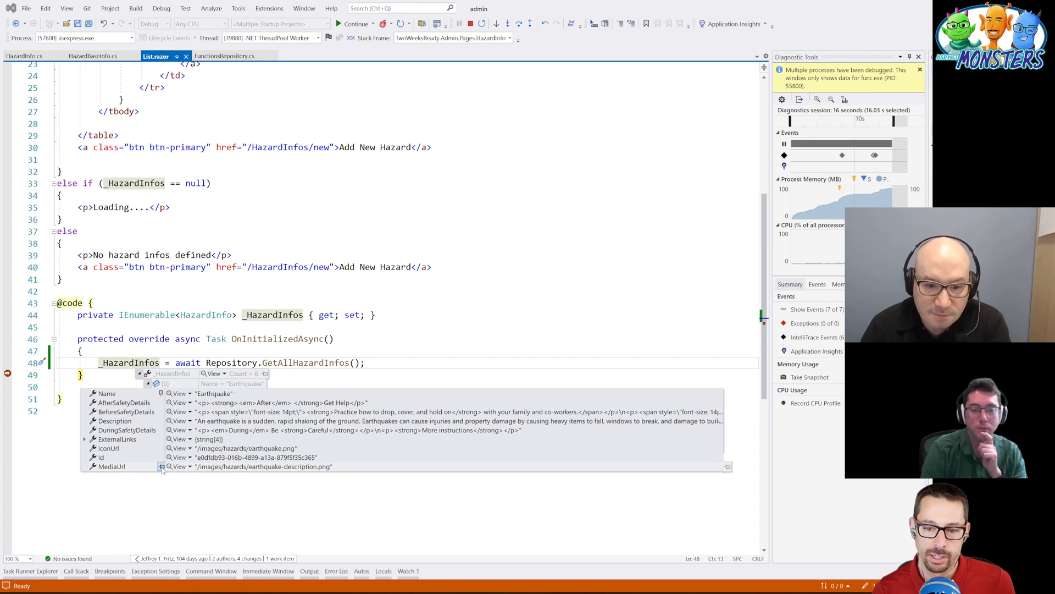
pyautogui.click(139, 374)
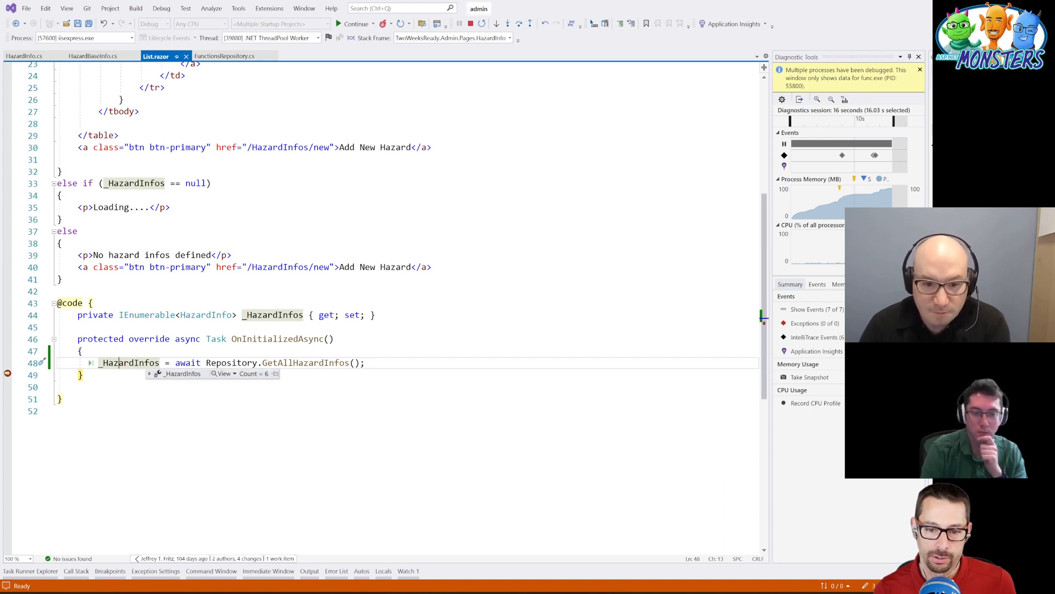
pyautogui.click(149, 374)
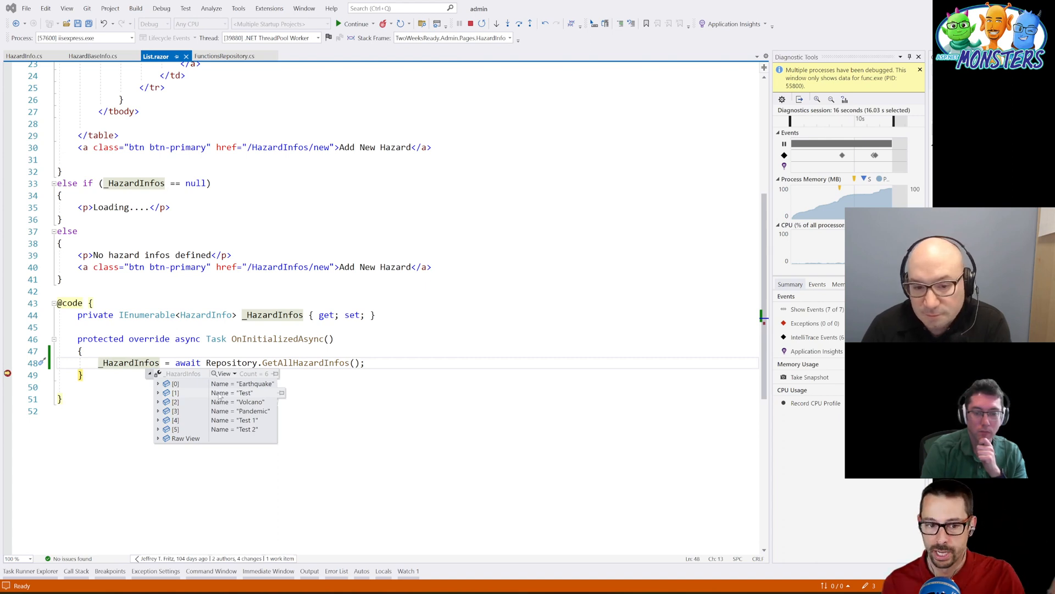
pyautogui.click(158, 383)
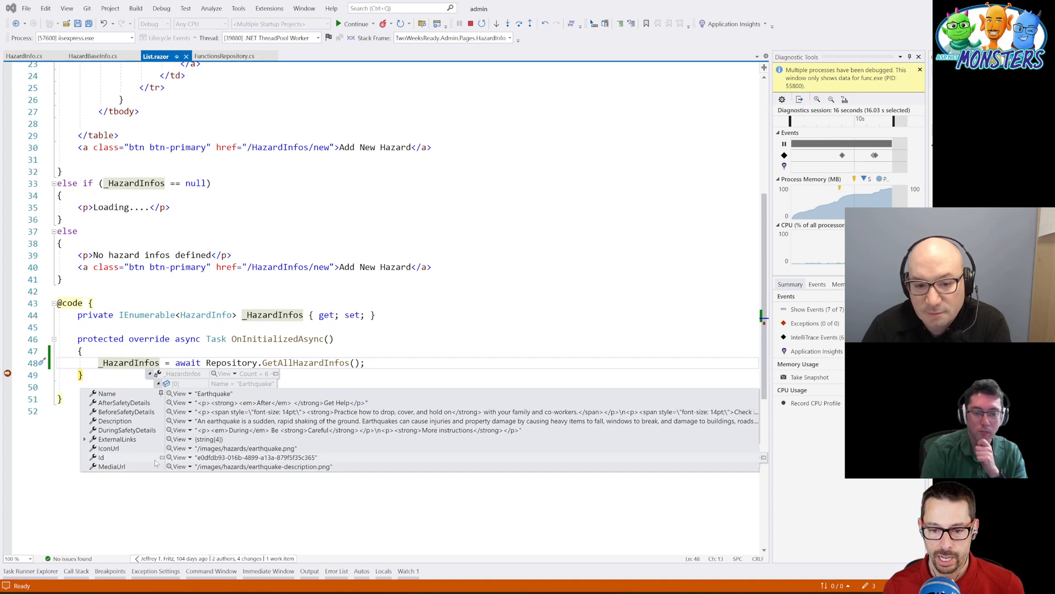
pyautogui.click(161, 439)
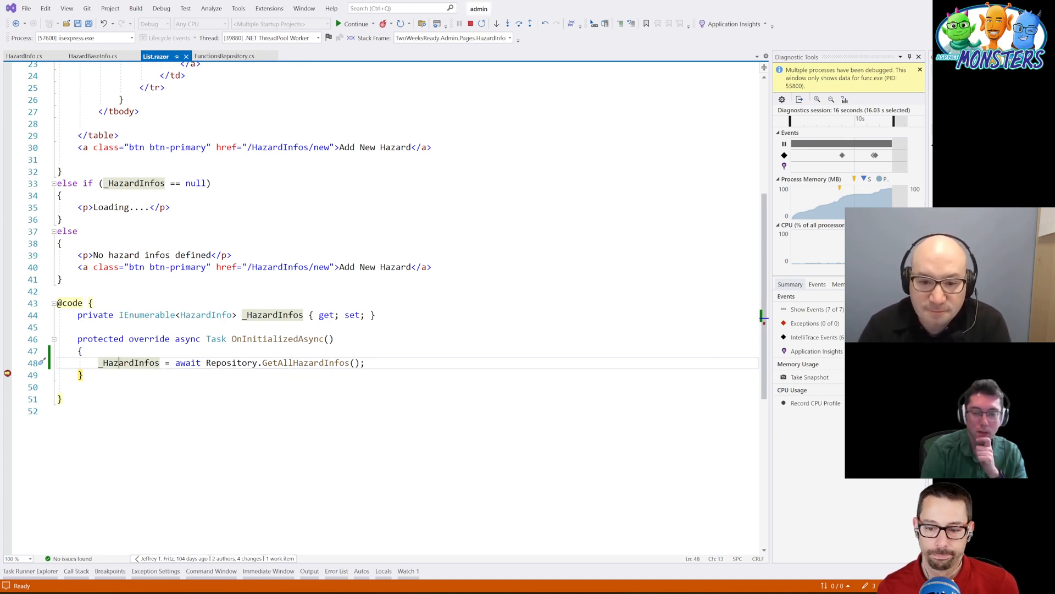
# - Open the Locals window, expand the page object, and search for 'Ea'
pyautogui.click(384, 570)
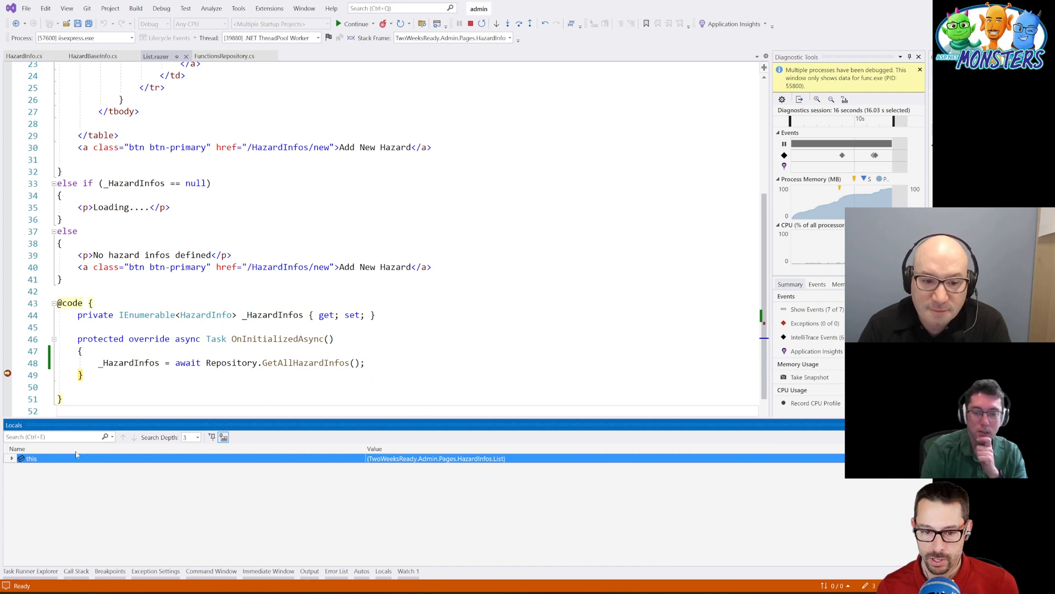
pyautogui.click(11, 458)
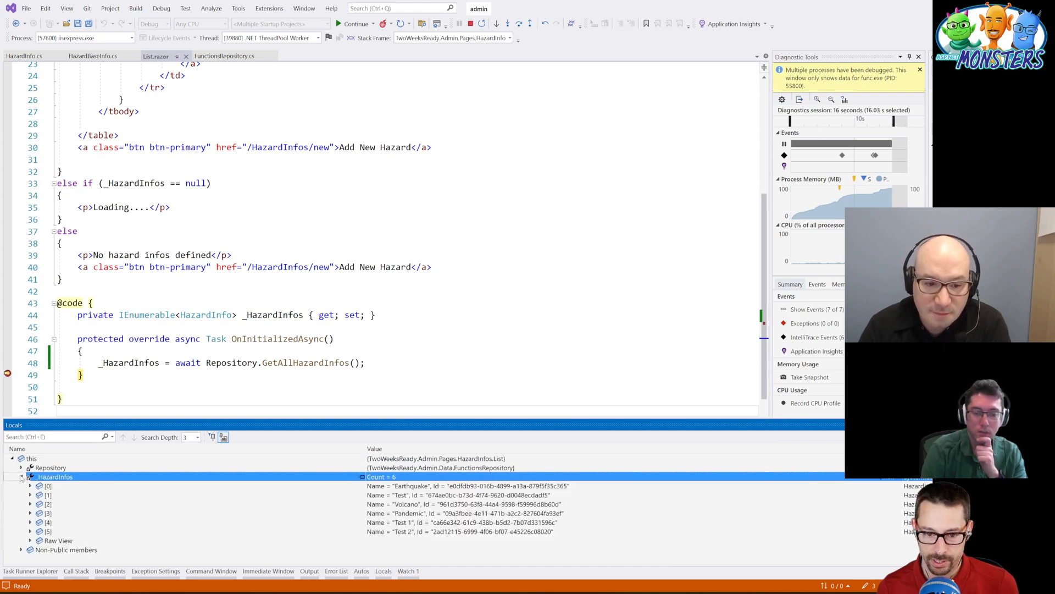
pyautogui.click(30, 486)
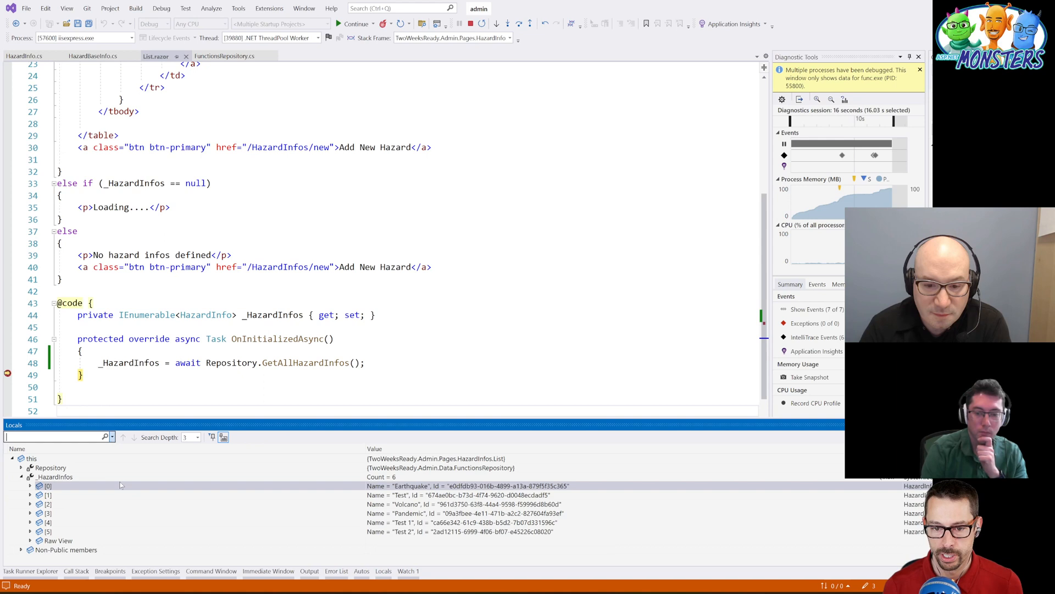
pyautogui.moveTo(75, 497)
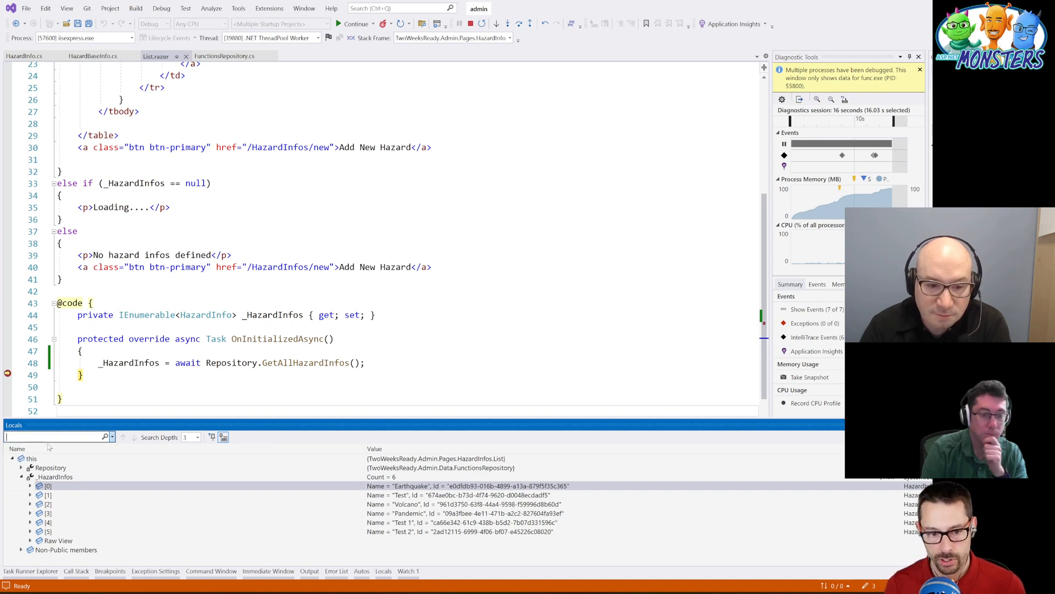
pyautogui.write('Earthq')
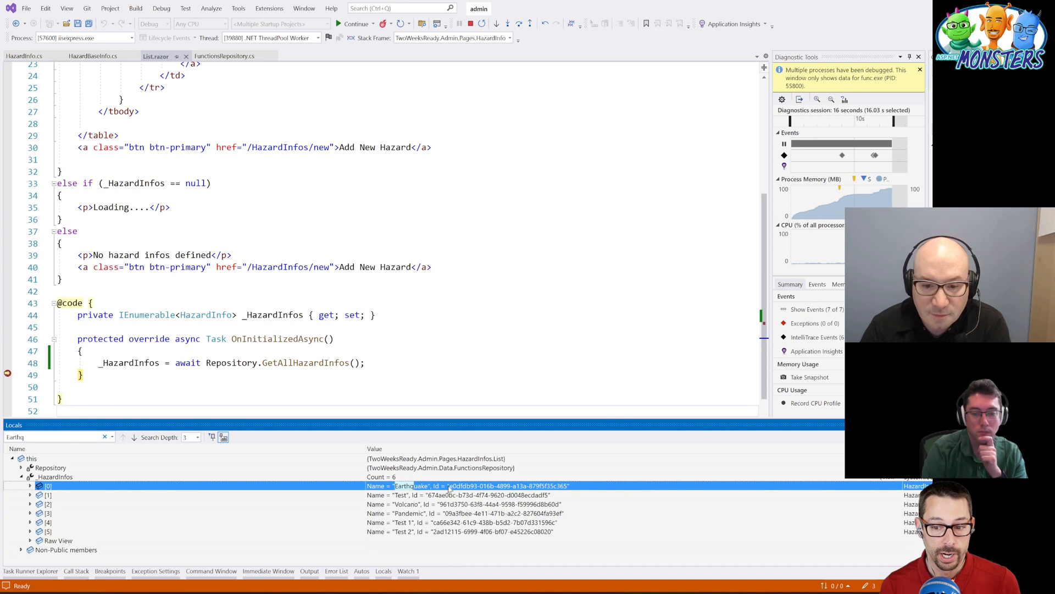
pyautogui.moveTo(197, 437)
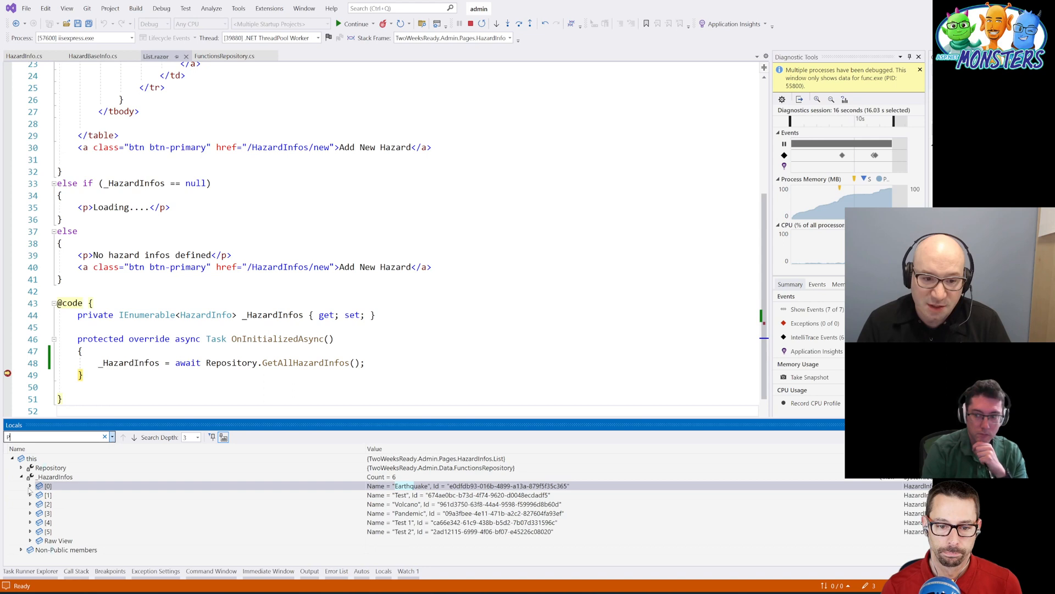
# - Search Locals for 'Pandemic' with search depth 7, then collapse the hazard list
pyautogui.write('Pandemic')
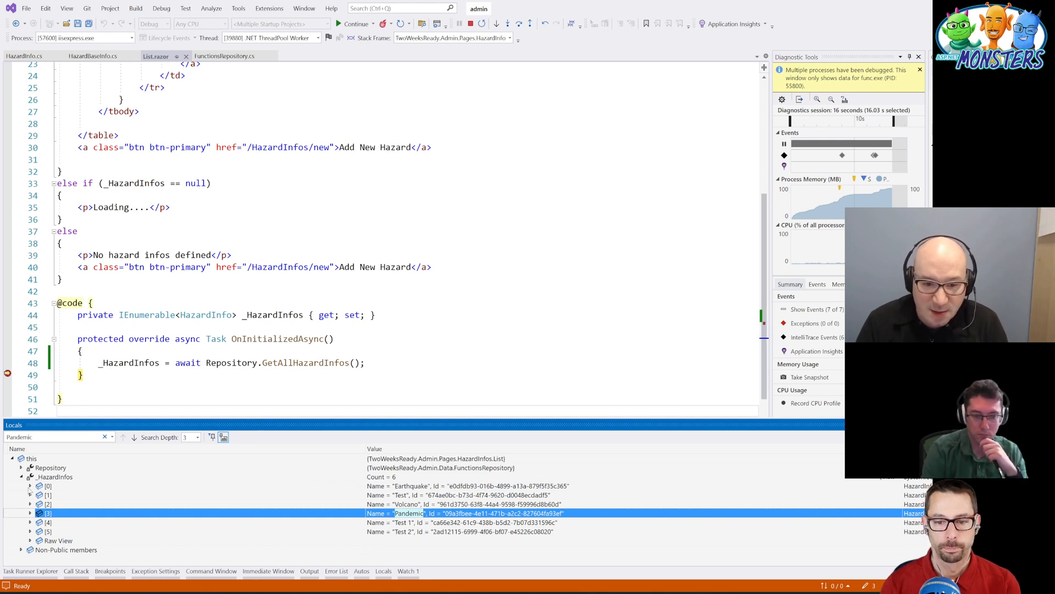
pyautogui.click(198, 437)
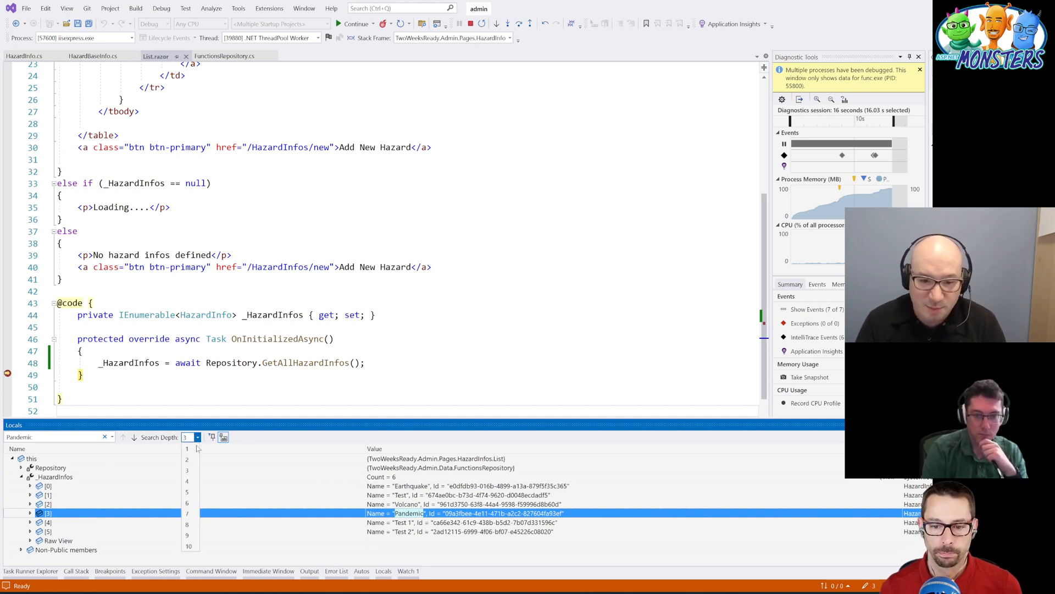
pyautogui.click(187, 513)
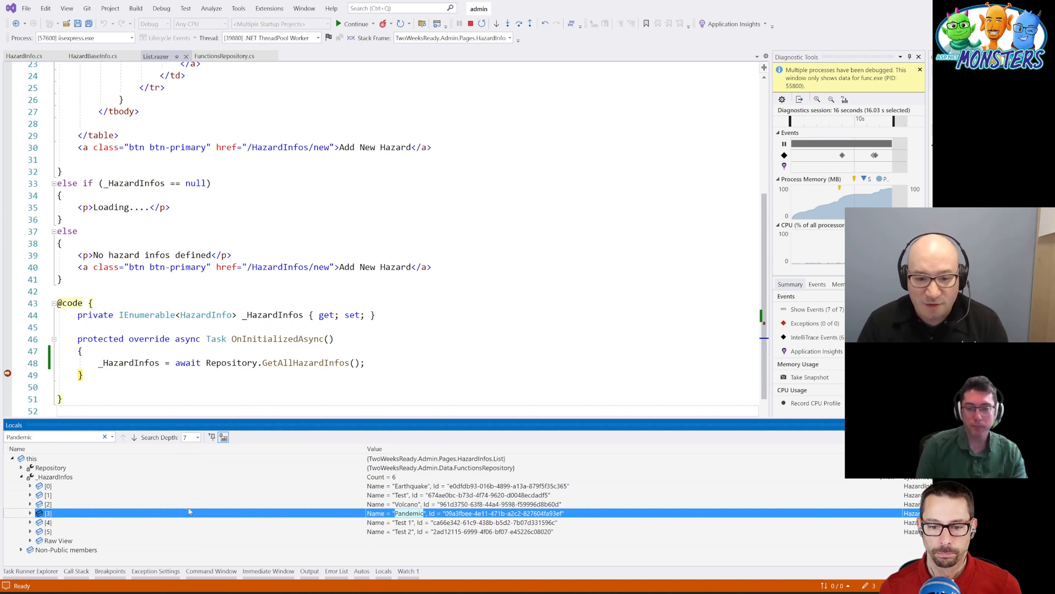
pyautogui.click(29, 513)
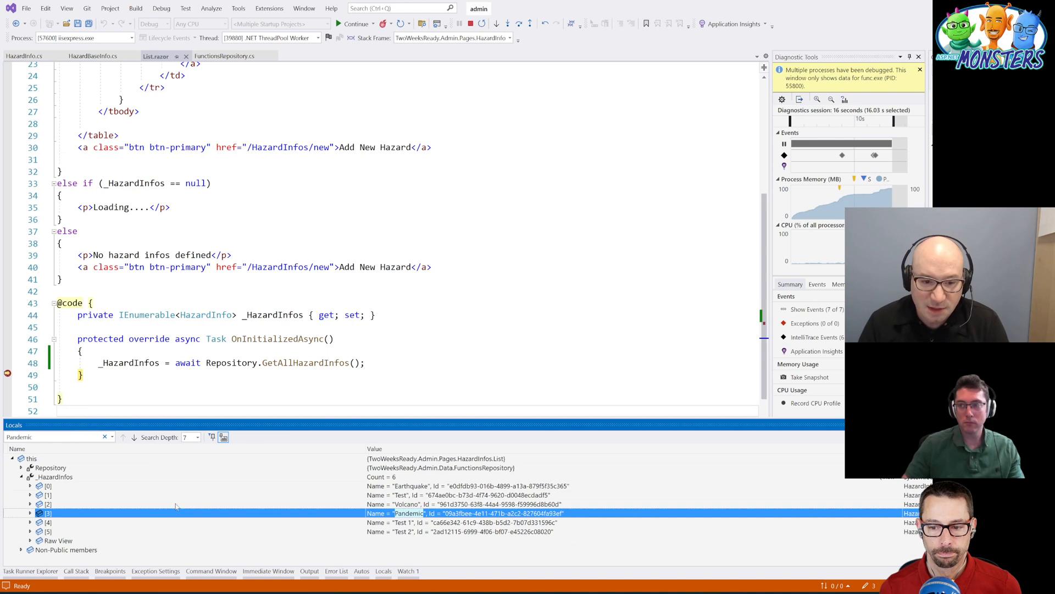
pyautogui.click(21, 476)
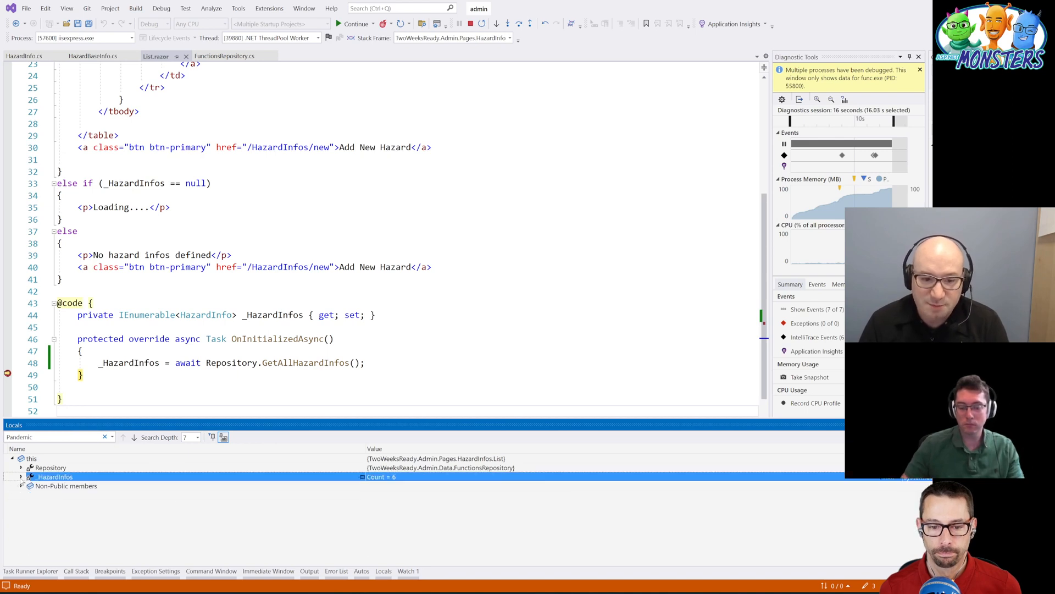
# - Expand _HazardInfos and show all Earthquake members, not just pinned Name and Id
pyautogui.click(21, 476)
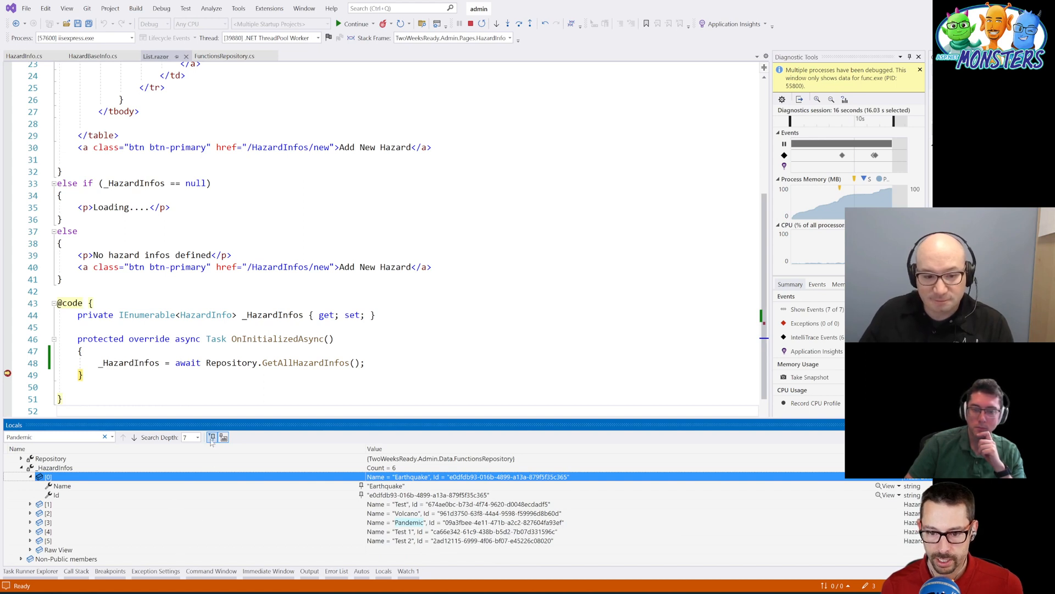
pyautogui.moveTo(211, 437)
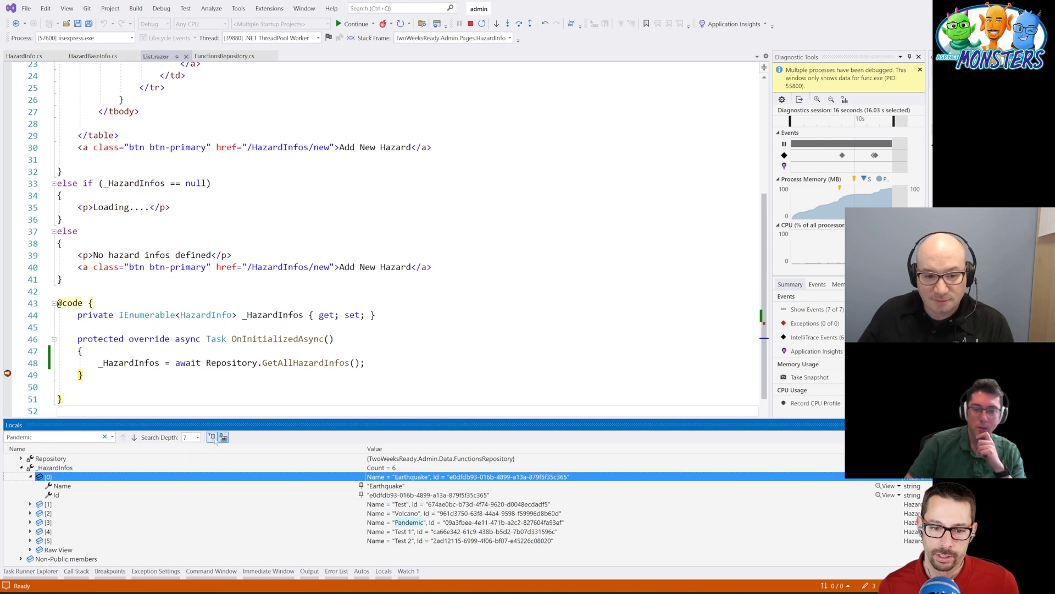
pyautogui.moveTo(223, 437)
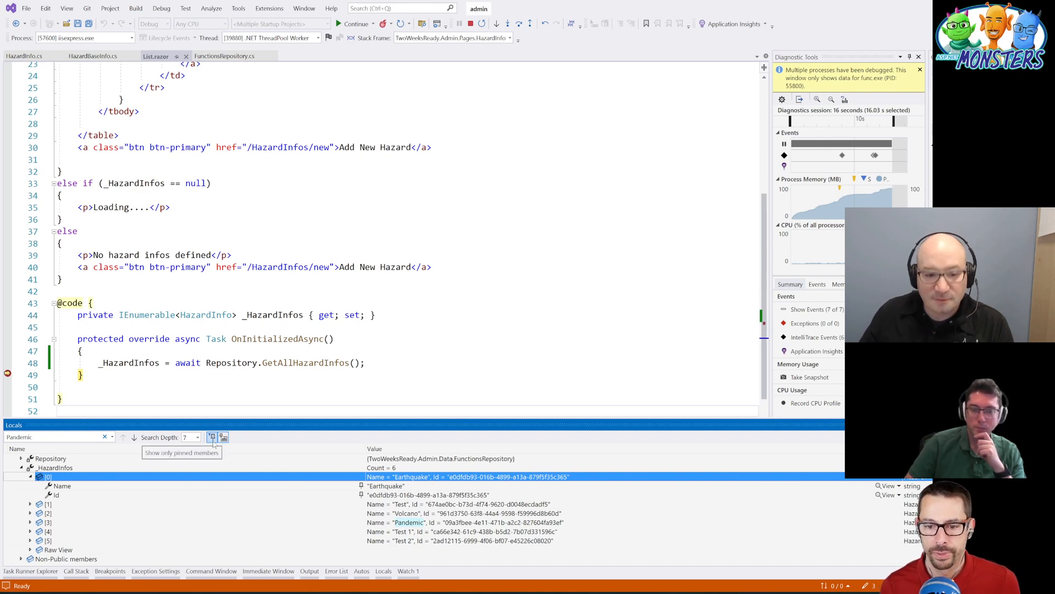
pyautogui.moveTo(60, 497)
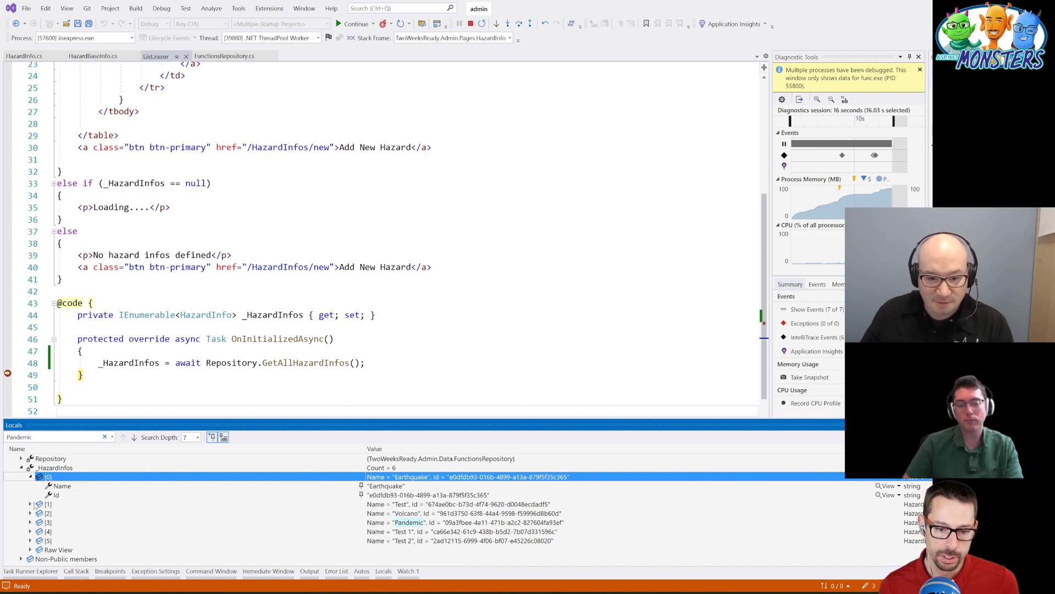
pyautogui.click(38, 476)
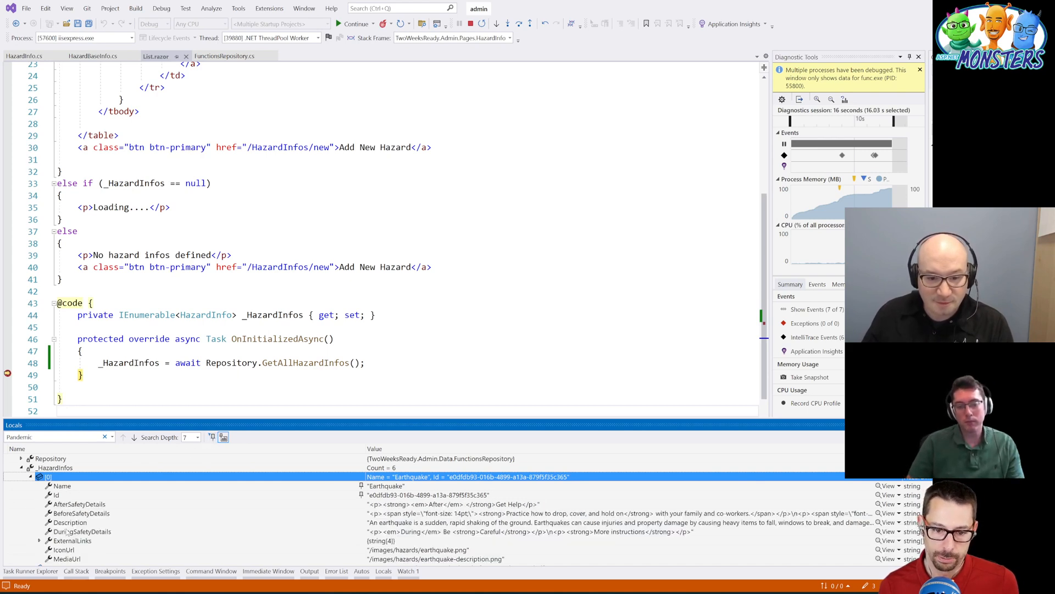